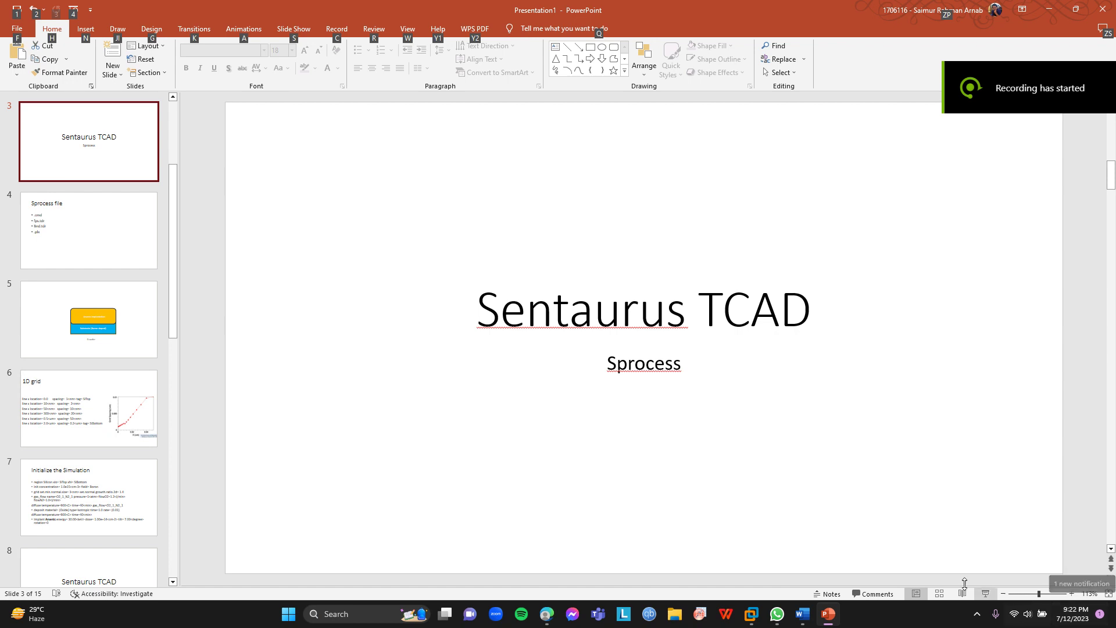
# Step: Show the Sprocess file slide listing the four file types
pyautogui.click(90, 231)
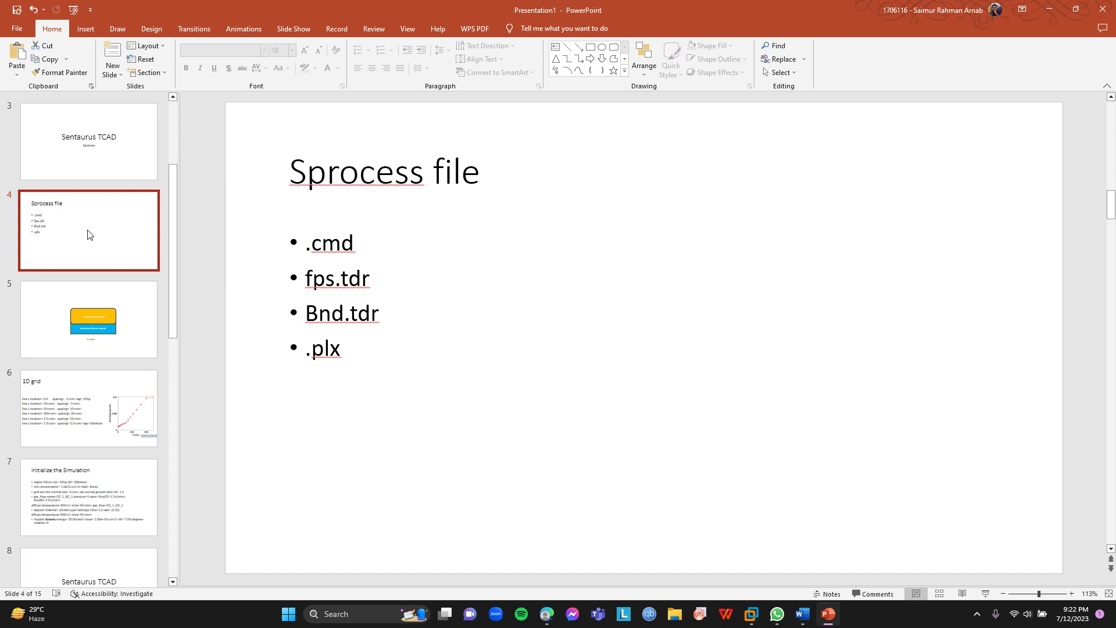
# Step: Show slide 5, the Si wafer diagram with arsenic implantation over boron-doped substrate
pyautogui.click(88, 318)
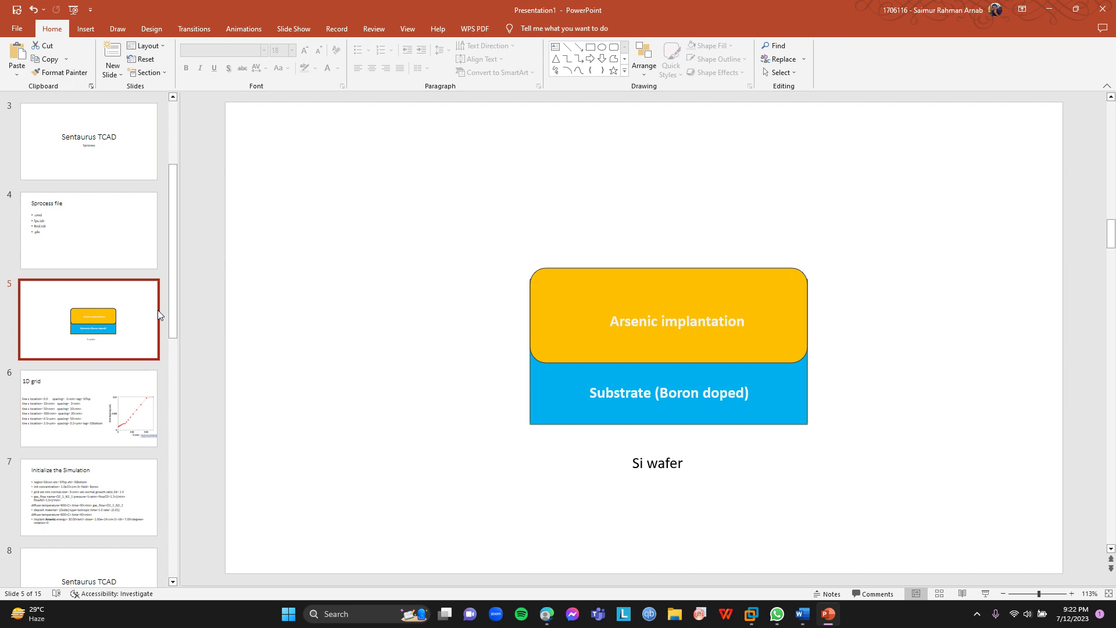
pyautogui.moveTo(751, 360)
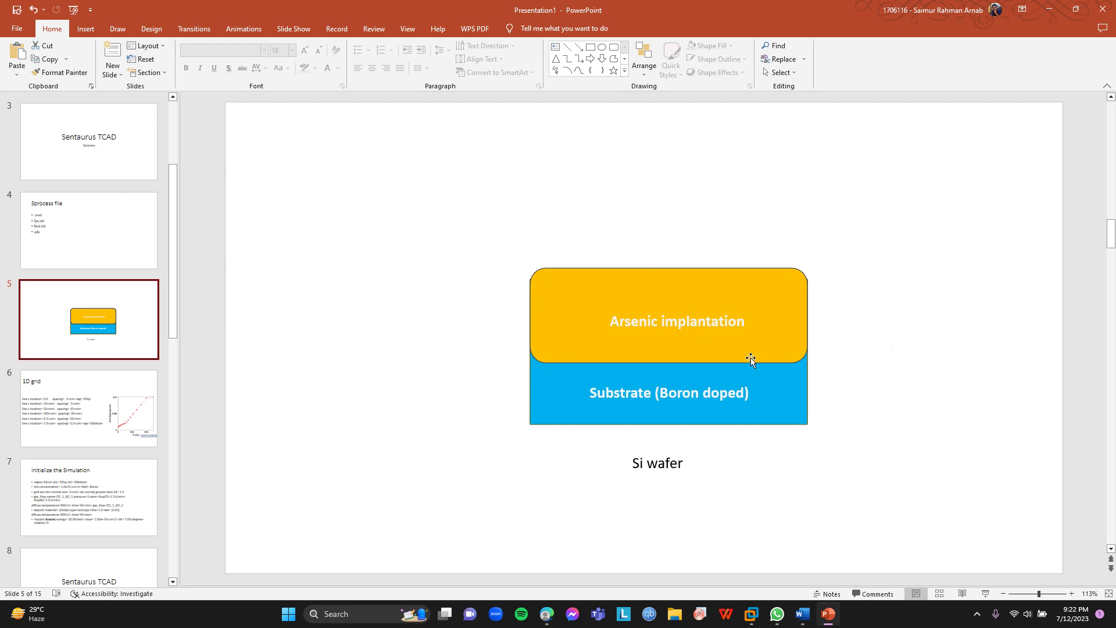
pyautogui.moveTo(716, 254)
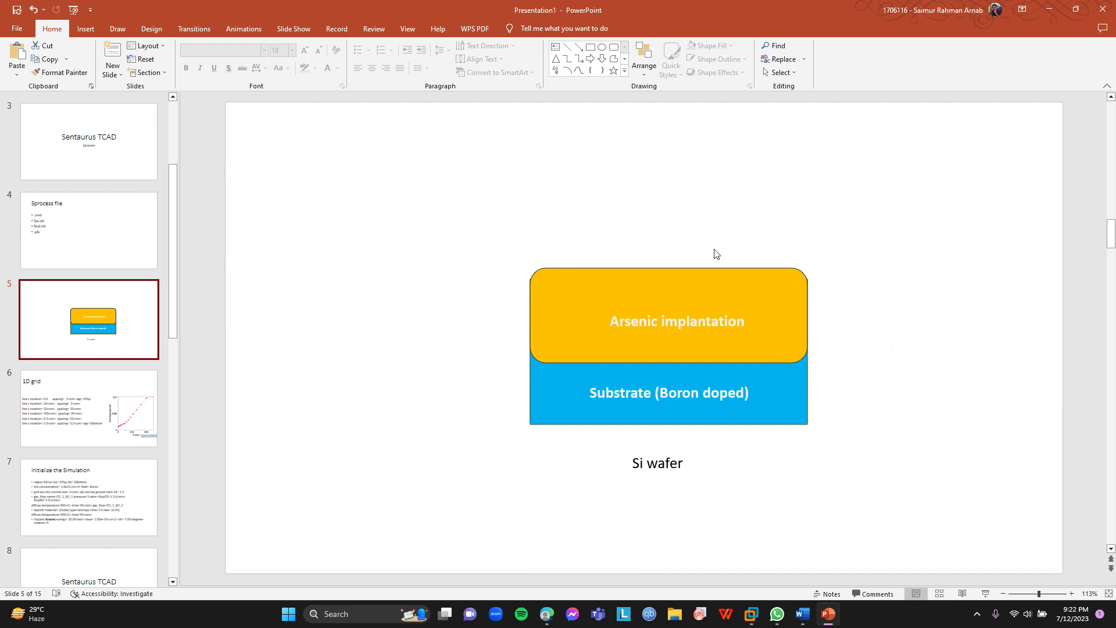
pyautogui.moveTo(530, 275)
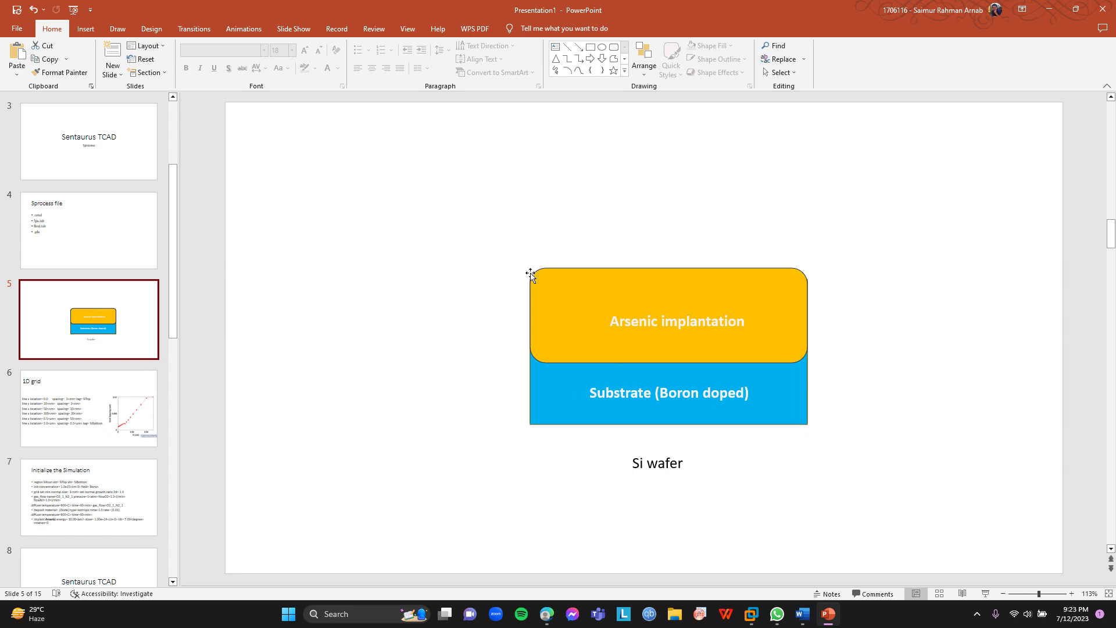
pyautogui.moveTo(755, 403)
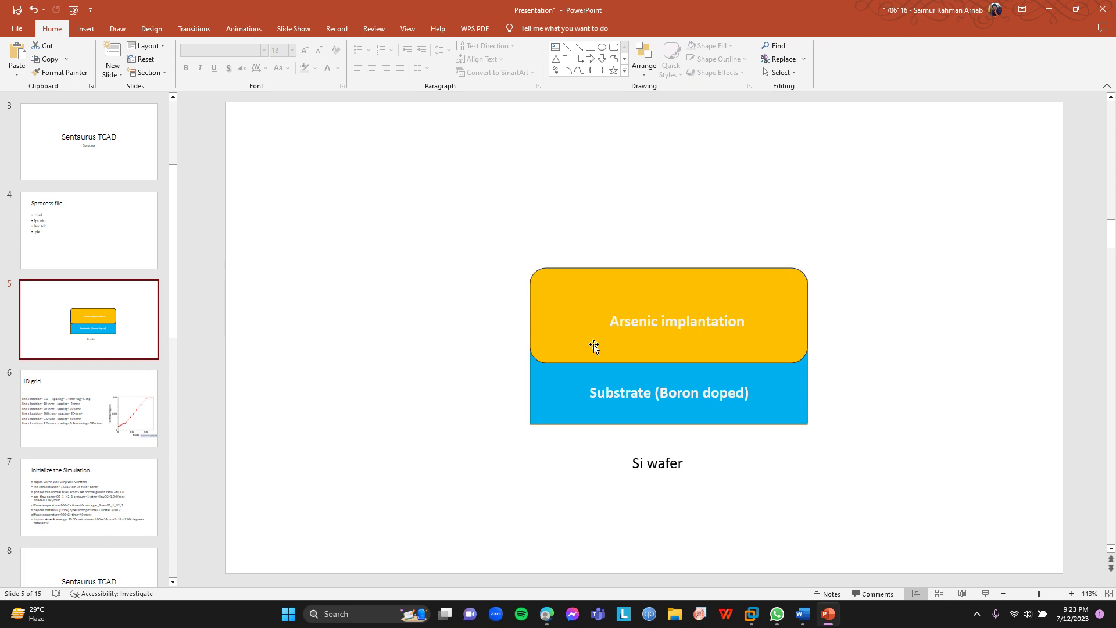
pyautogui.moveTo(653, 343)
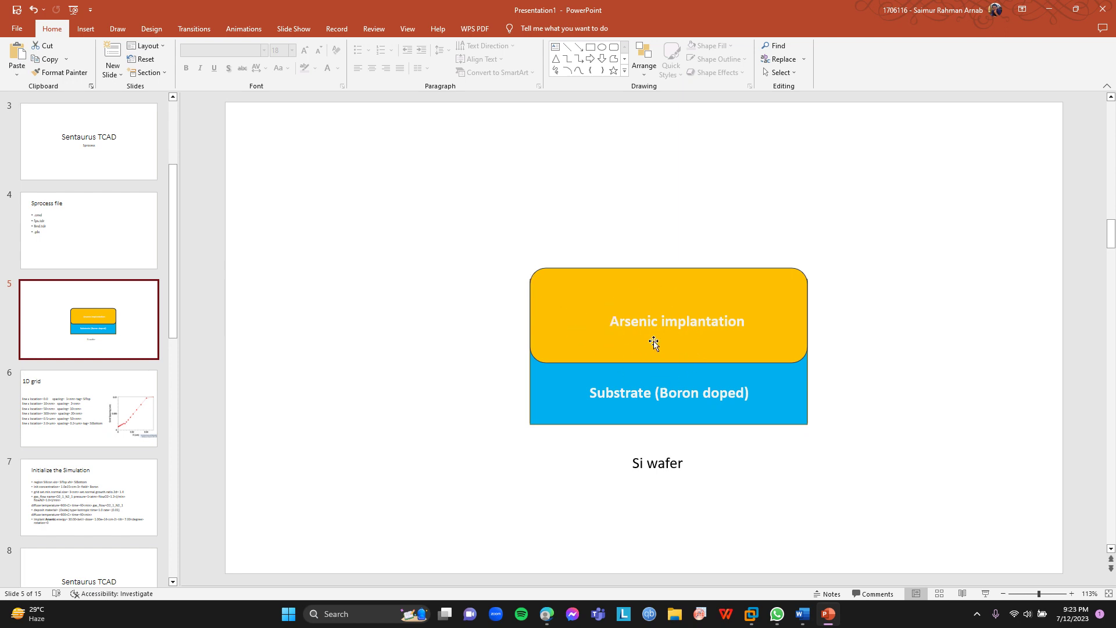
pyautogui.moveTo(670, 348)
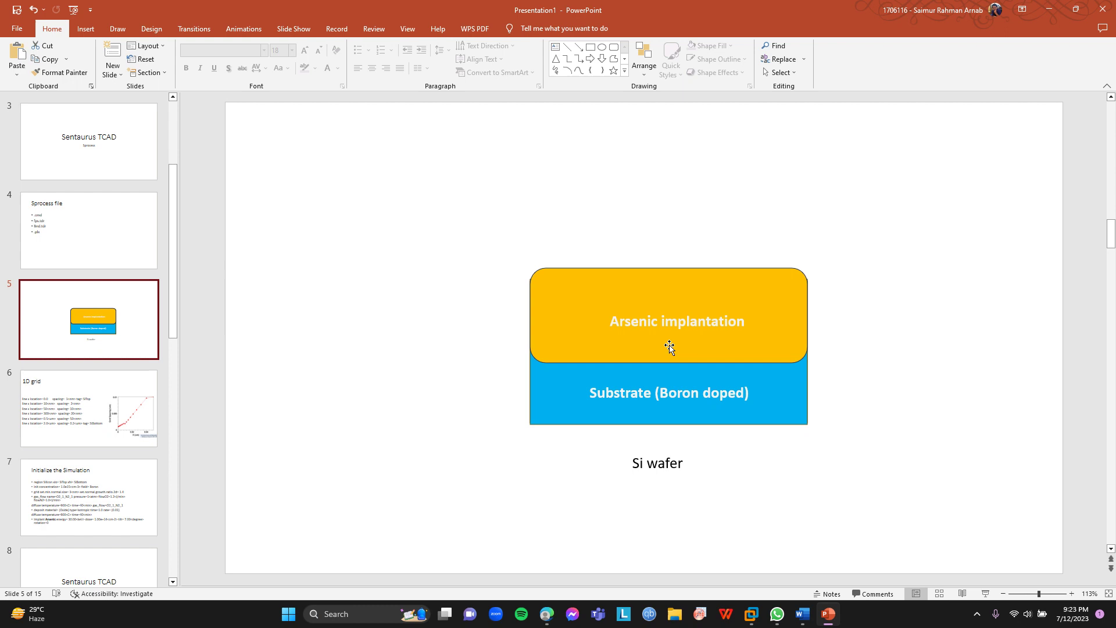
pyautogui.moveTo(707, 409)
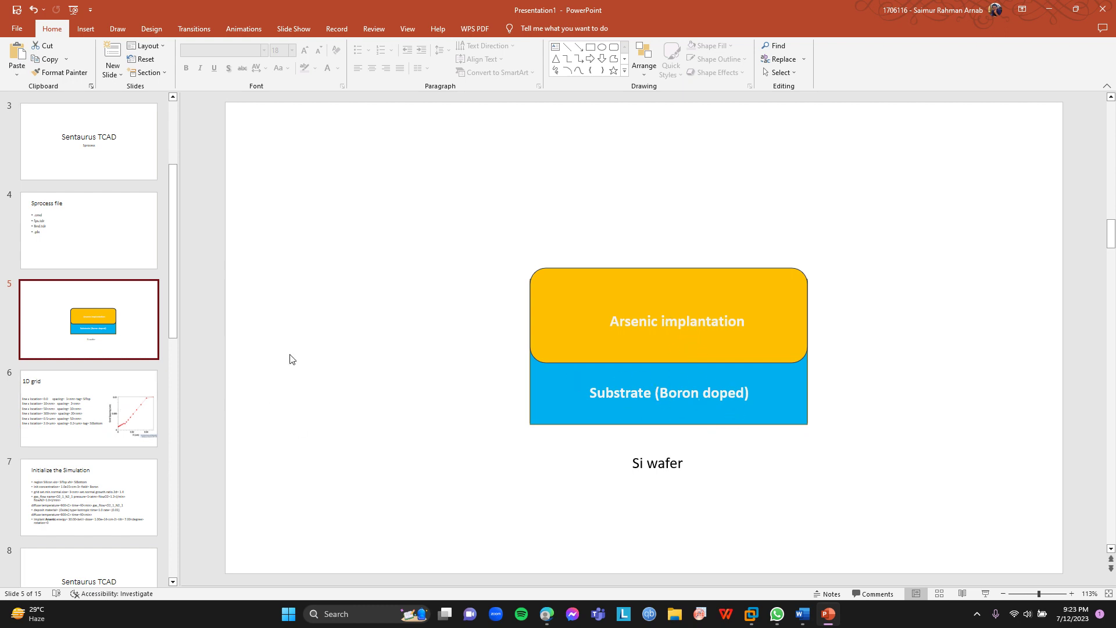
pyautogui.moveTo(637, 453)
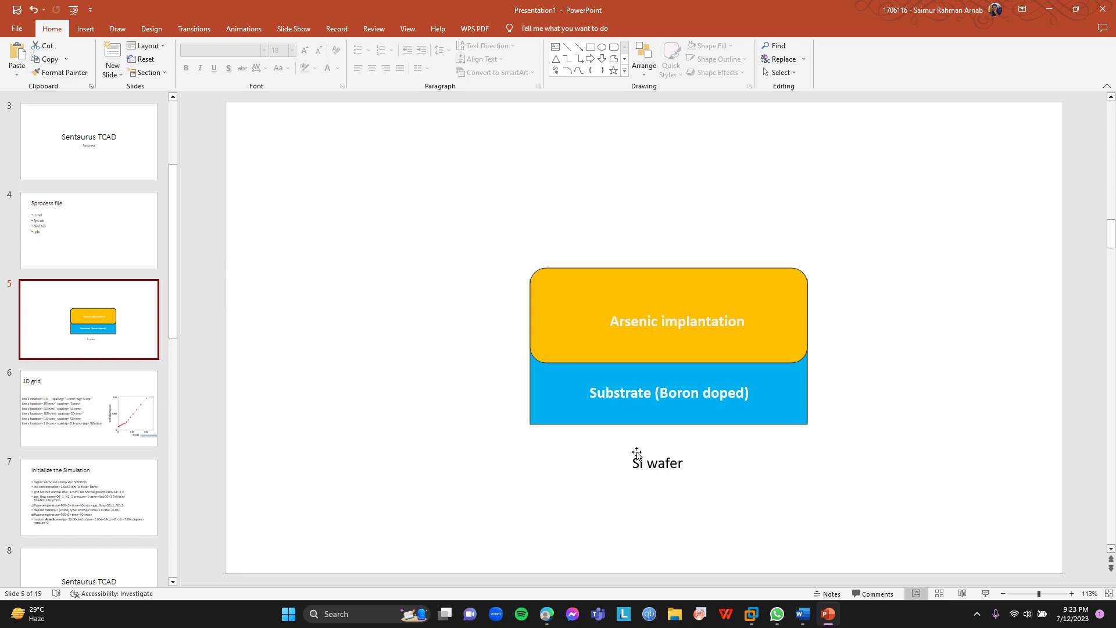
pyautogui.moveTo(5, 445)
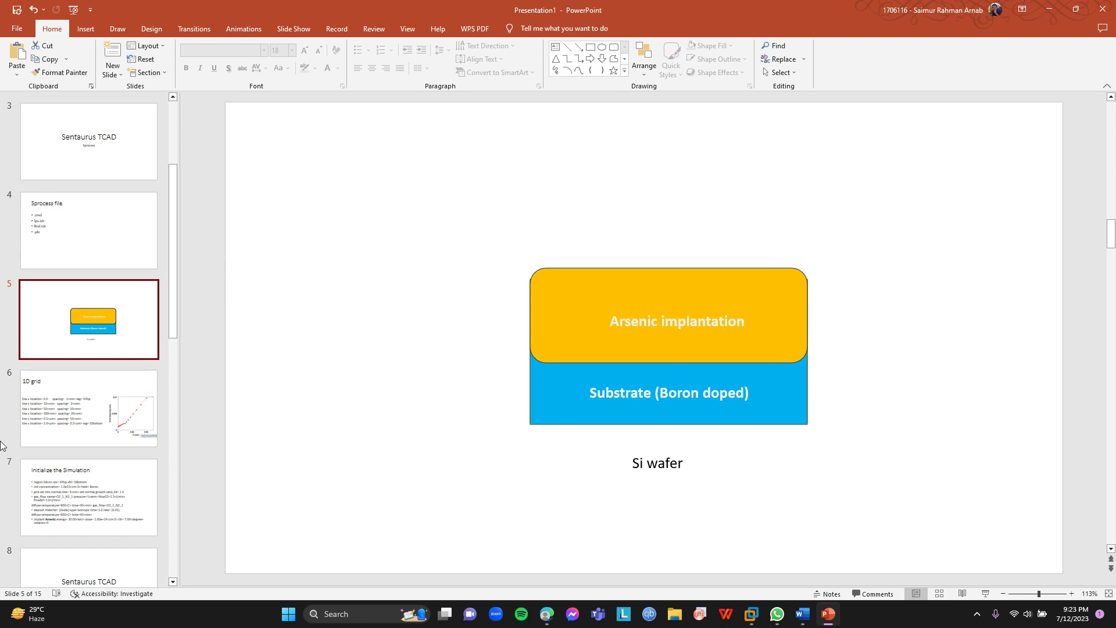
pyautogui.click(89, 408)
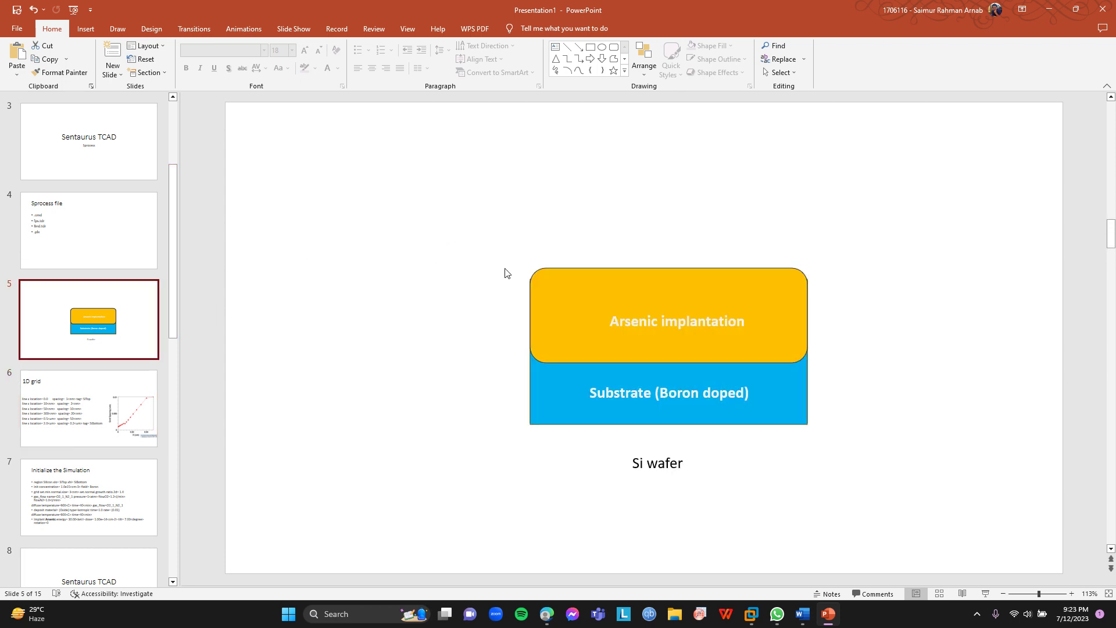
pyautogui.moveTo(543, 384)
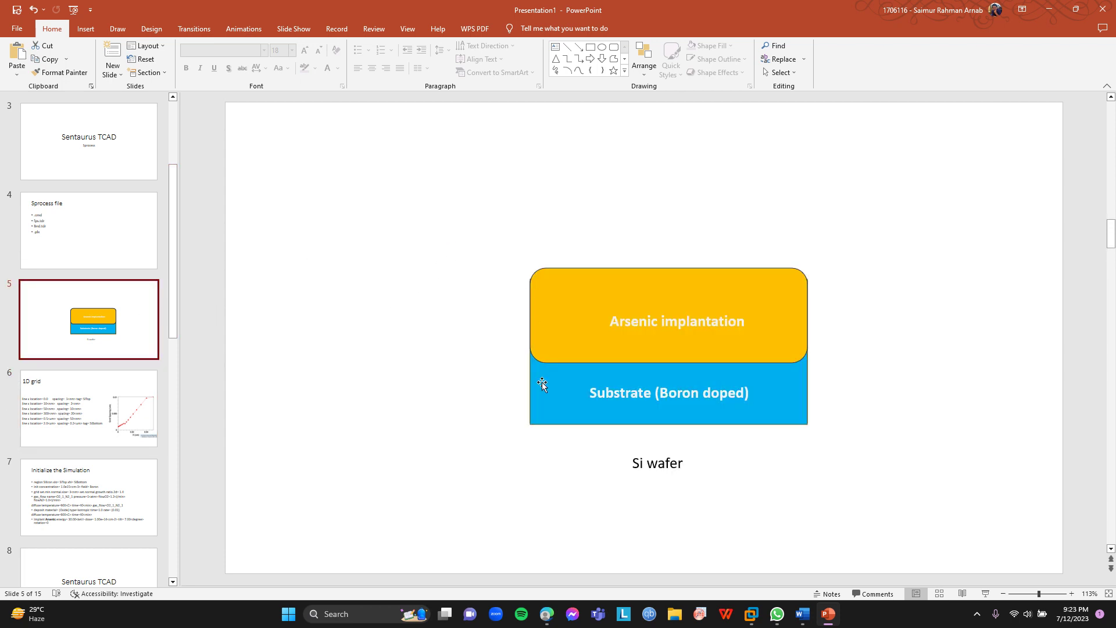
# Step: Show slide 6, the 1D grid slide with line x location and spacing settings
pyautogui.click(88, 409)
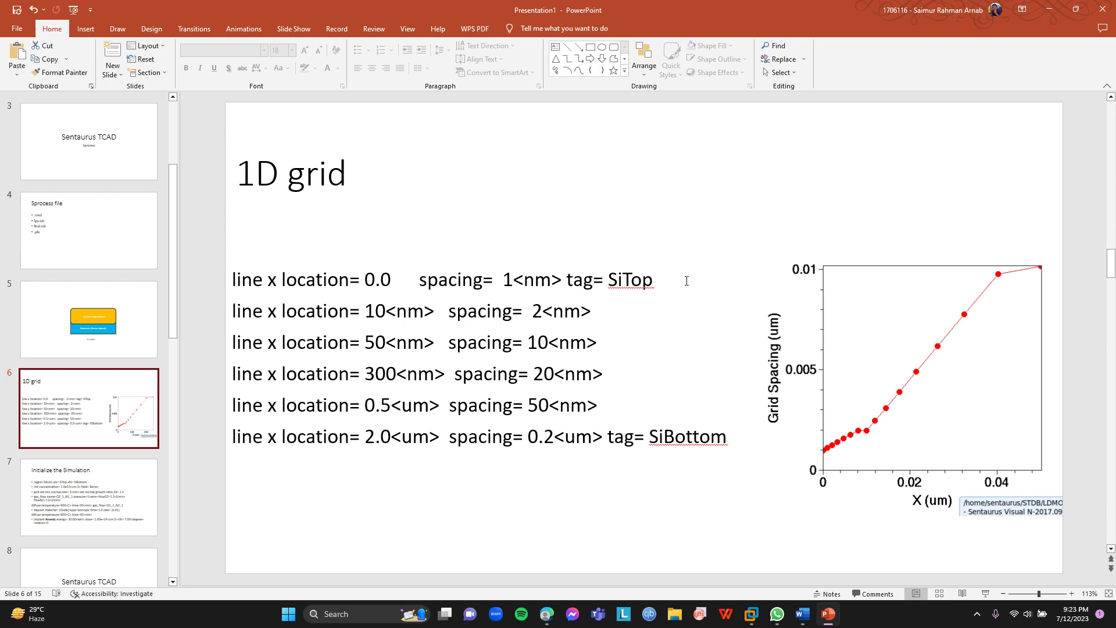
pyautogui.moveTo(718, 426)
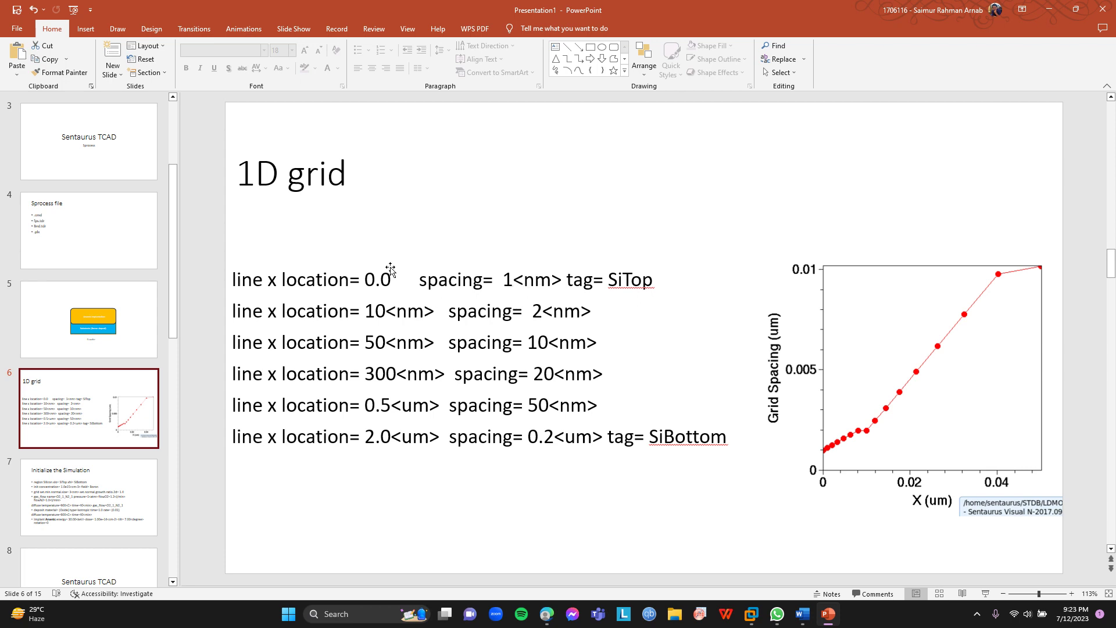
pyautogui.moveTo(745, 447)
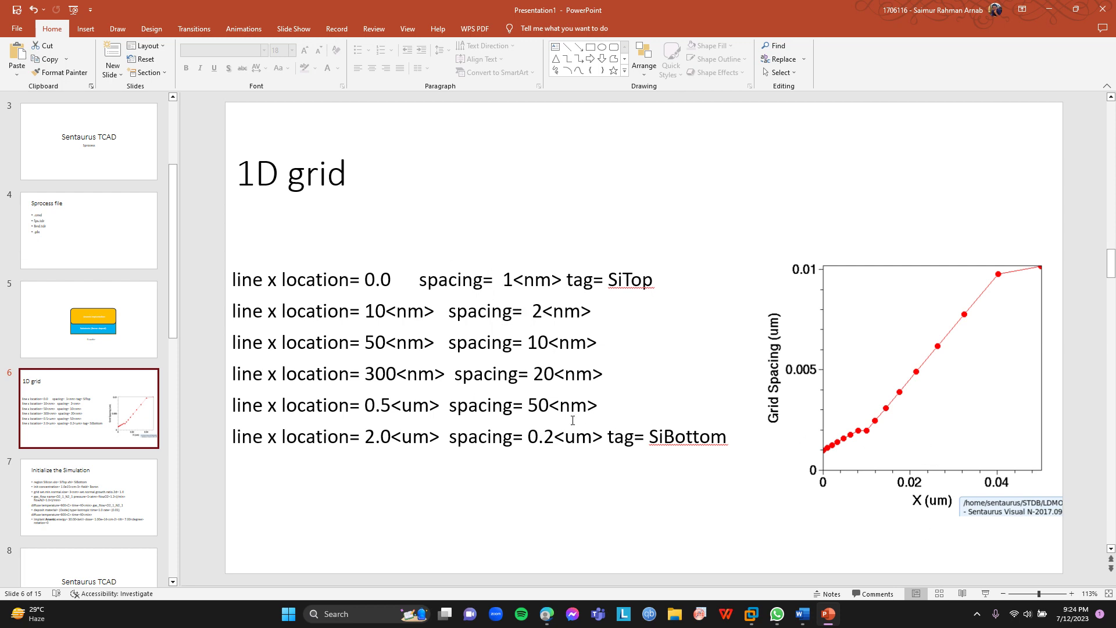
pyautogui.moveTo(847, 442)
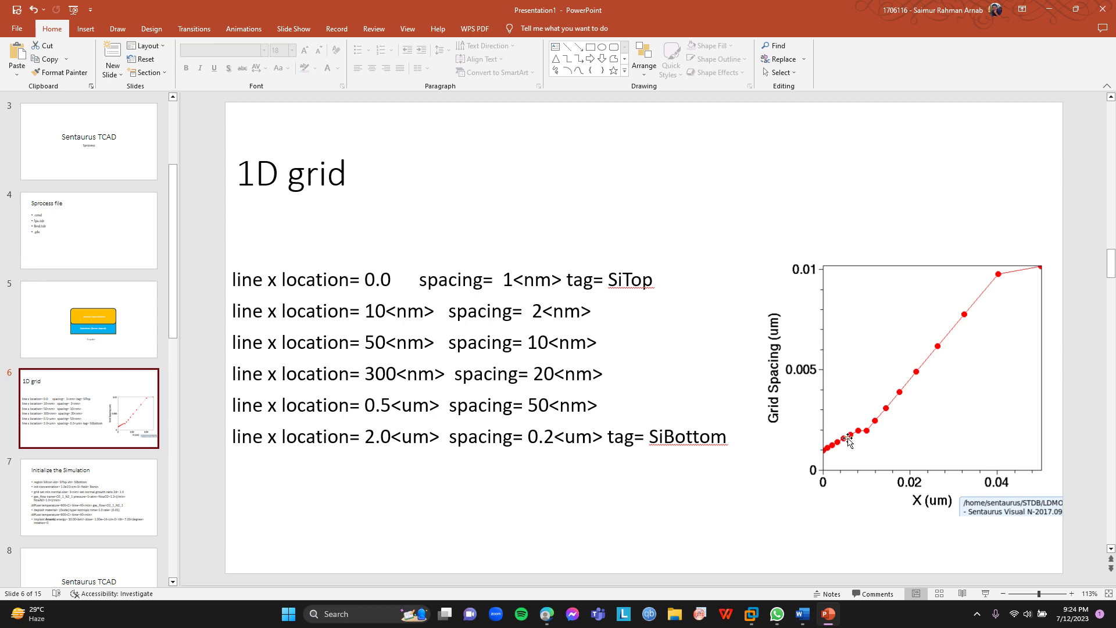
pyautogui.moveTo(887, 488)
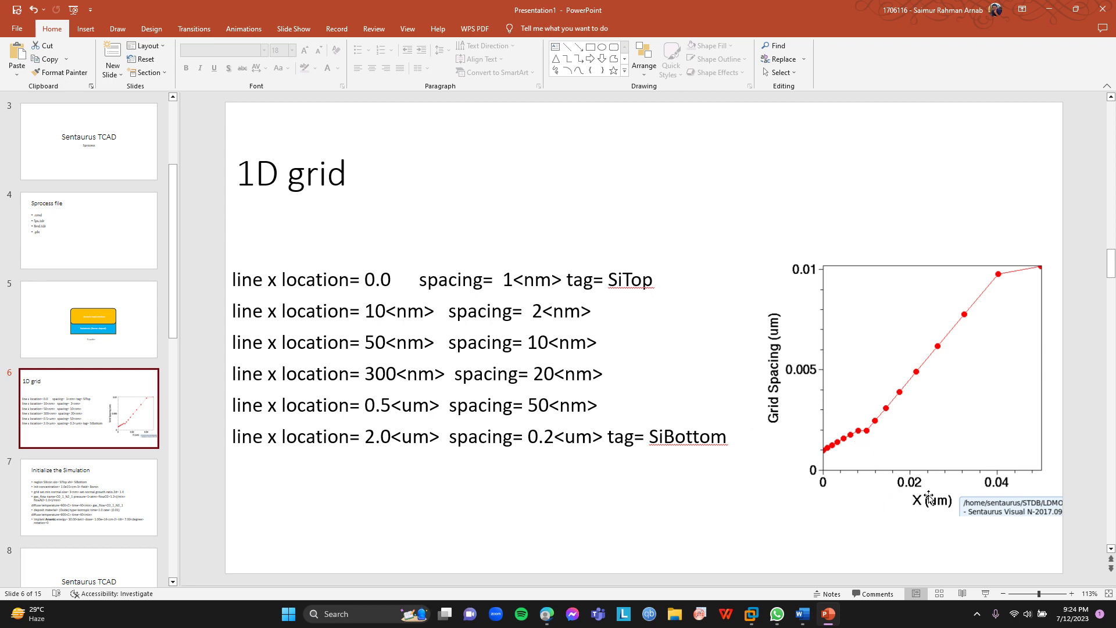
pyautogui.moveTo(1007, 491)
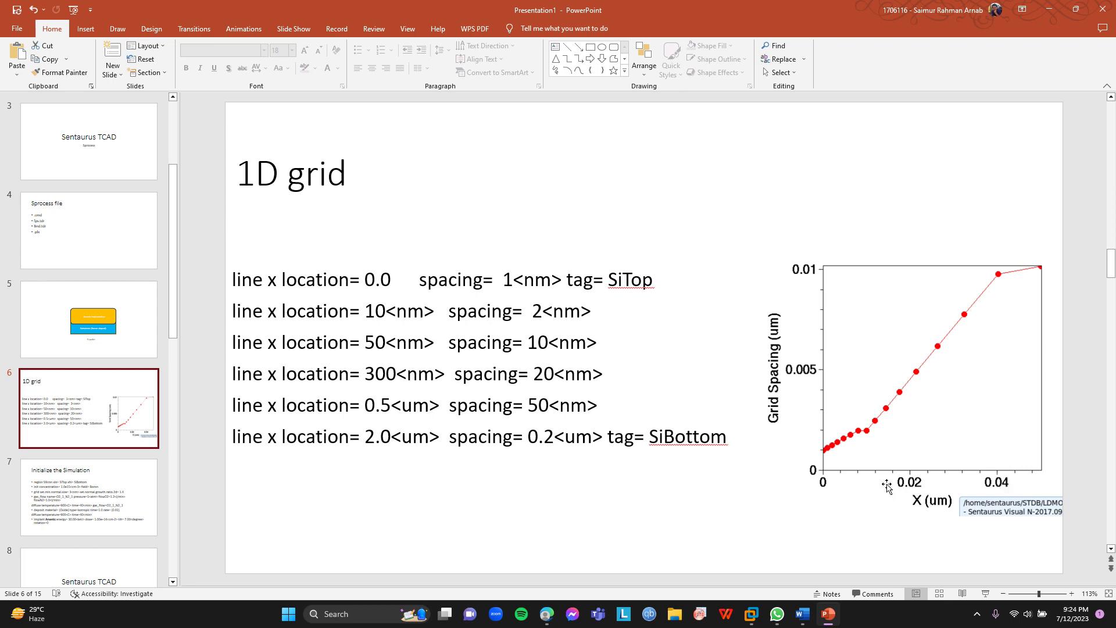
pyautogui.moveTo(961, 488)
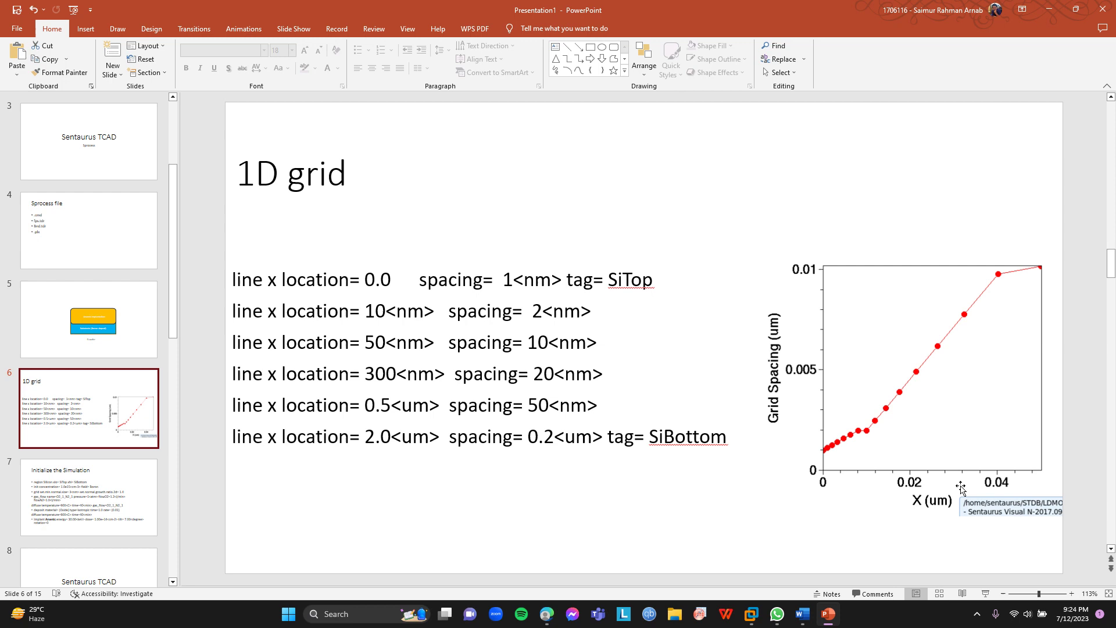
pyautogui.moveTo(803, 372)
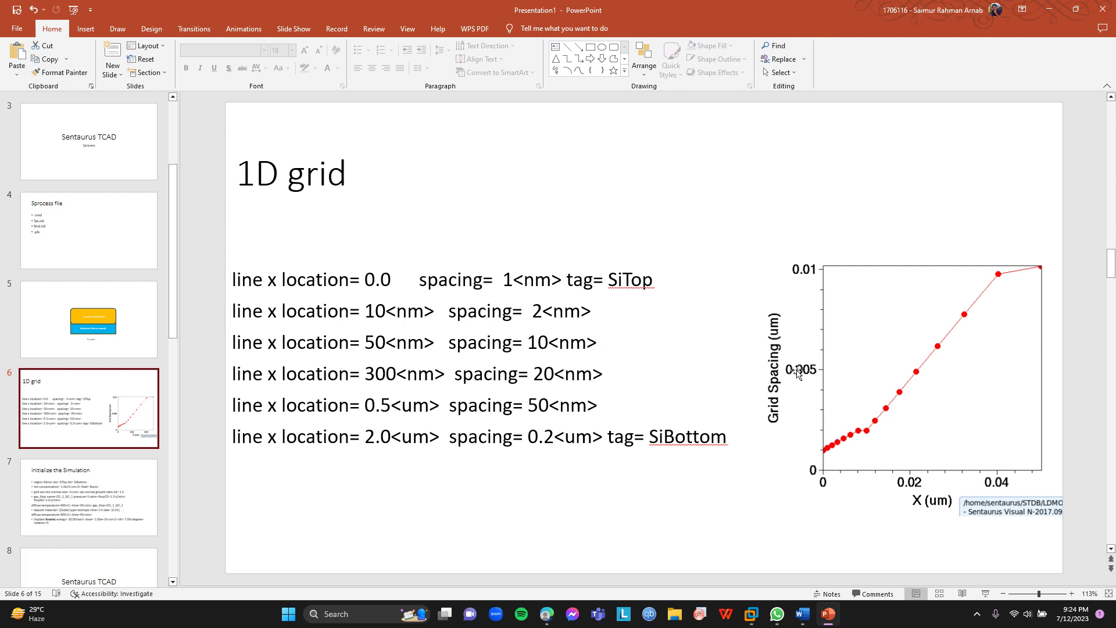
pyautogui.moveTo(659, 395)
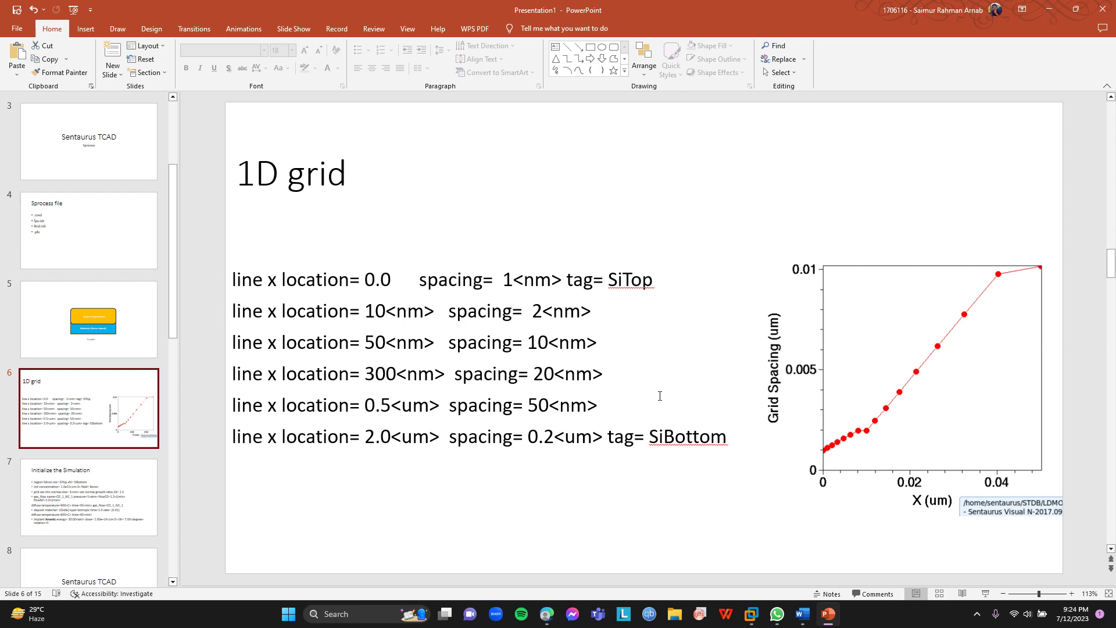
pyautogui.moveTo(594, 335)
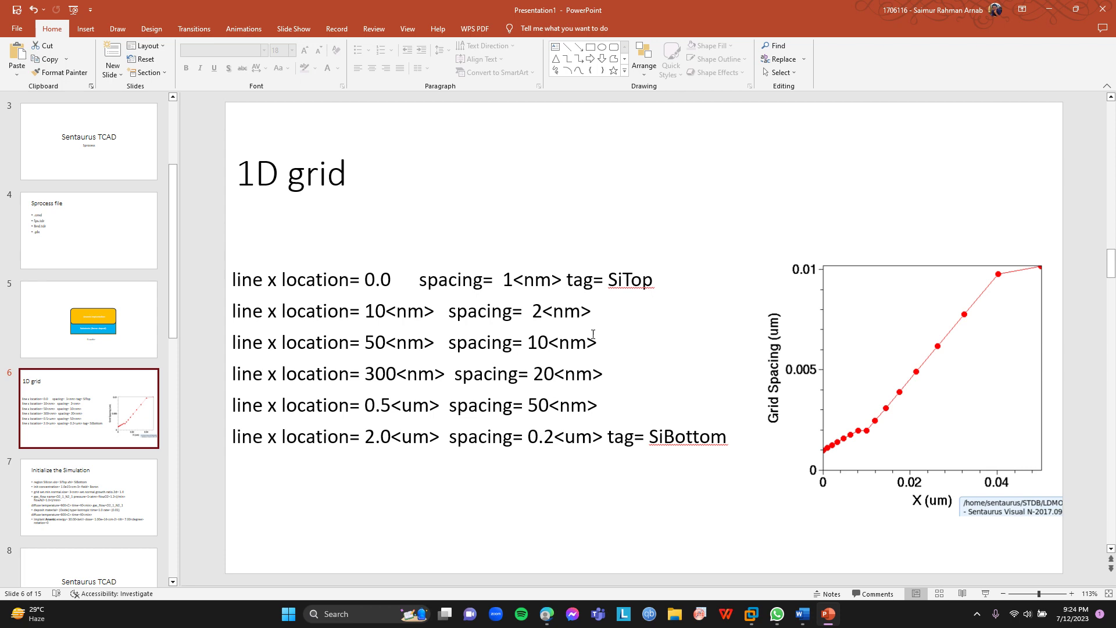
pyautogui.moveTo(555, 427)
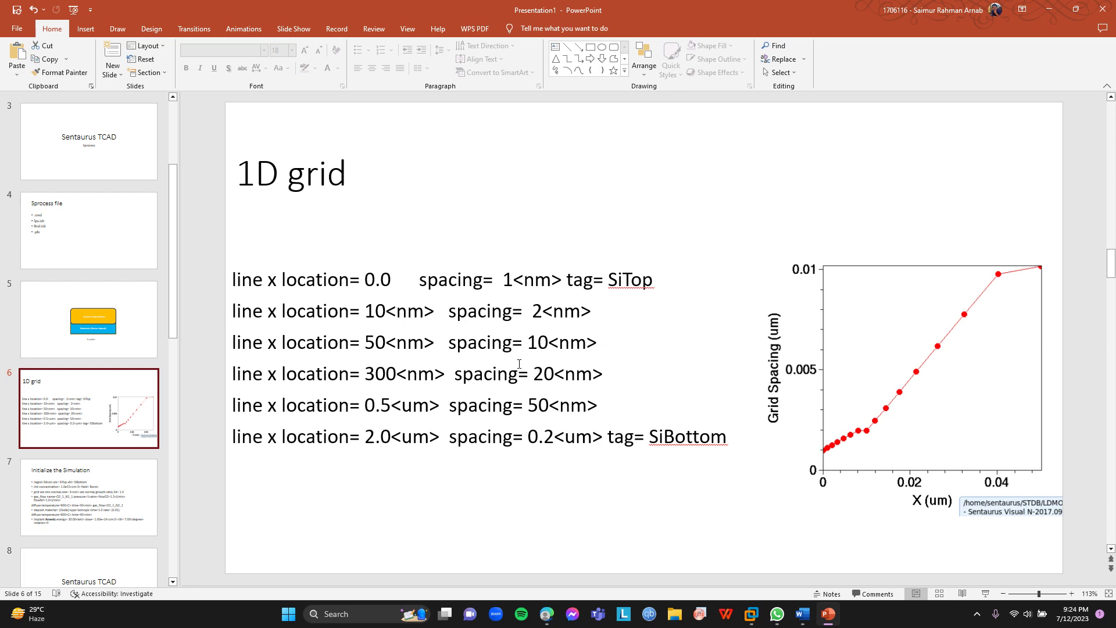
pyautogui.moveTo(670, 301)
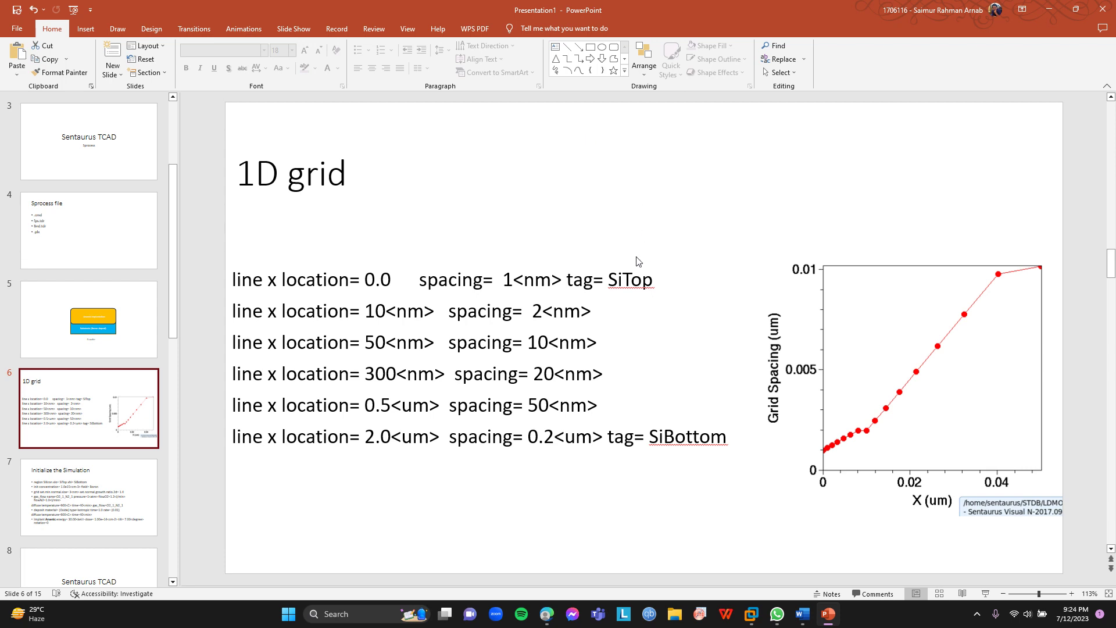
pyautogui.moveTo(343, 319)
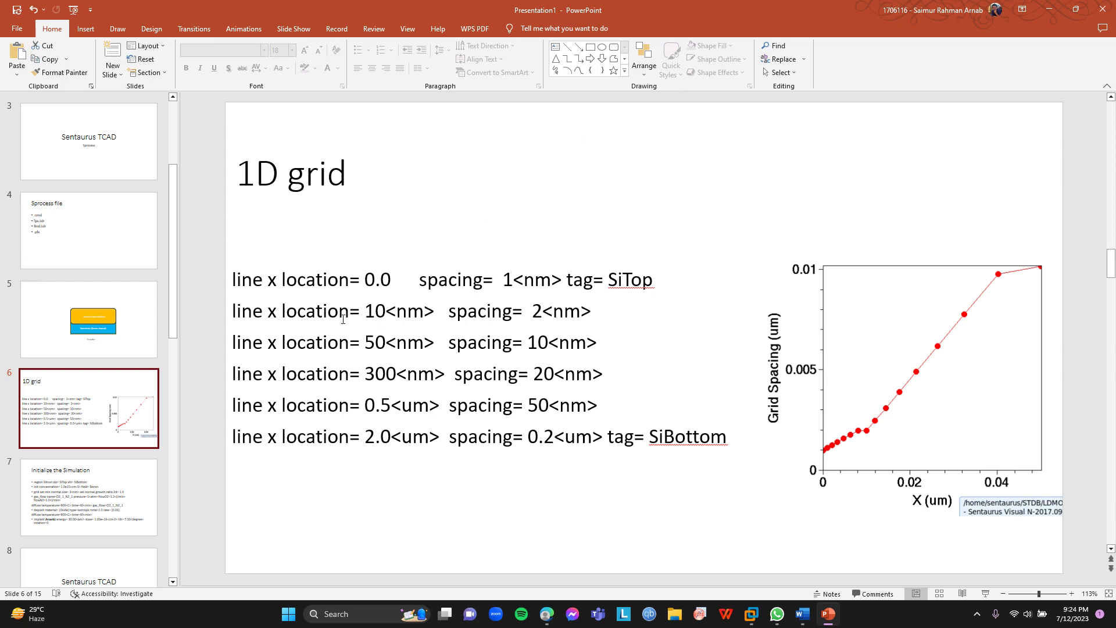
pyautogui.moveTo(507, 151)
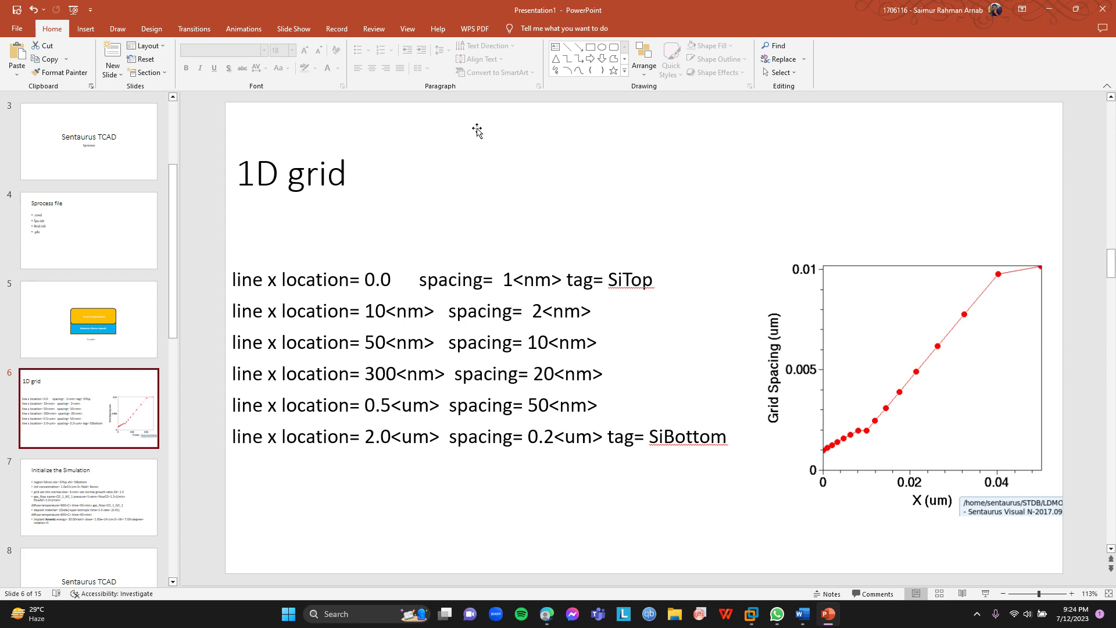
pyautogui.moveTo(472, 144)
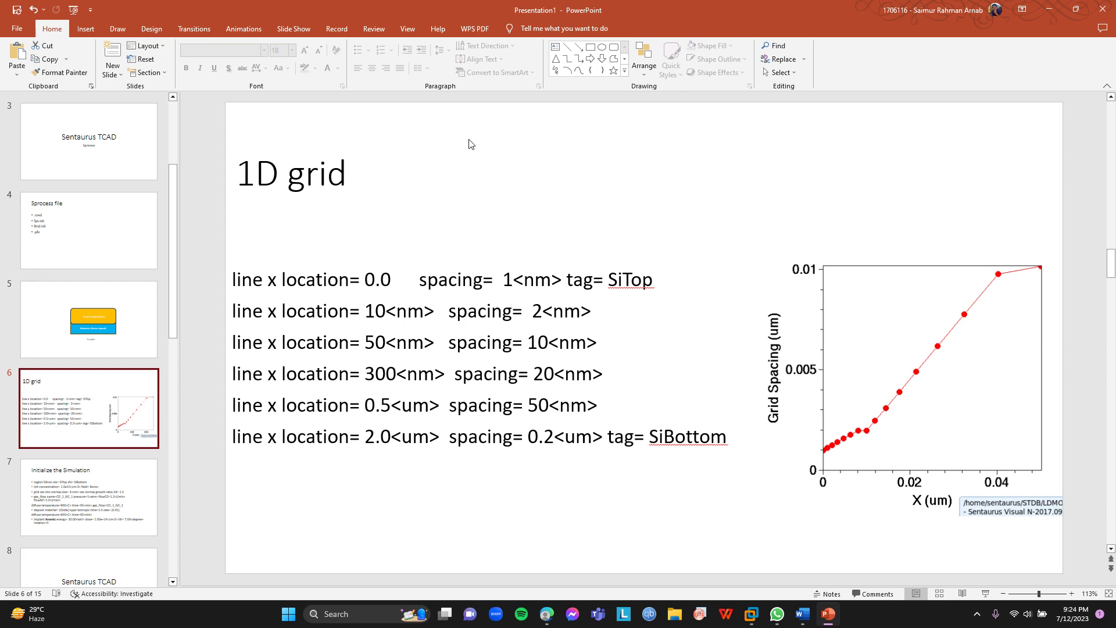
pyautogui.moveTo(506, 141)
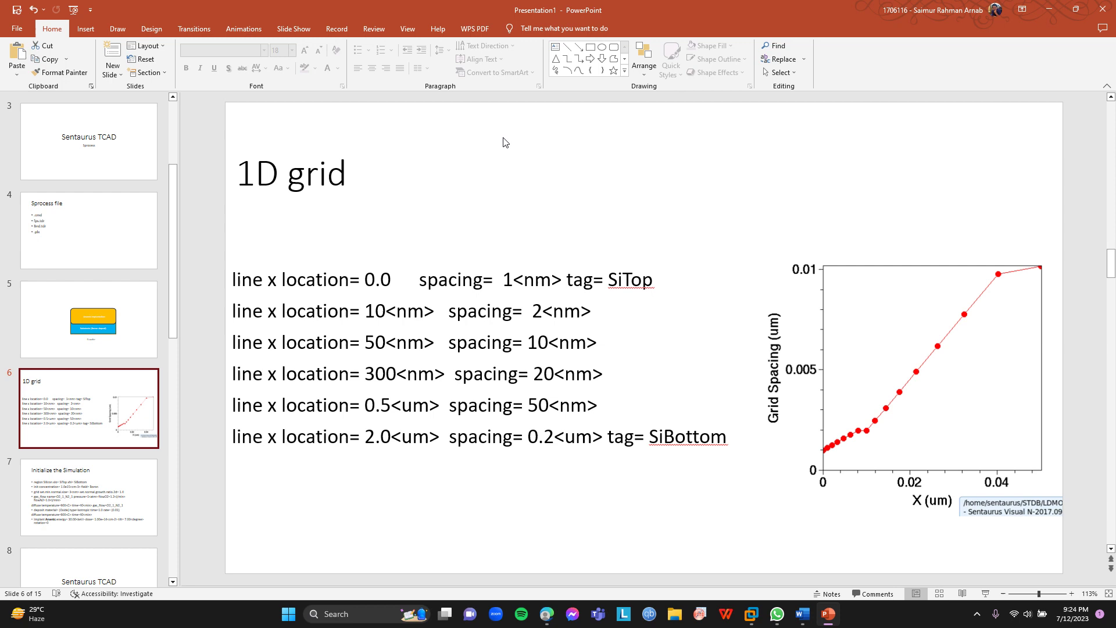
pyautogui.moveTo(542, 240)
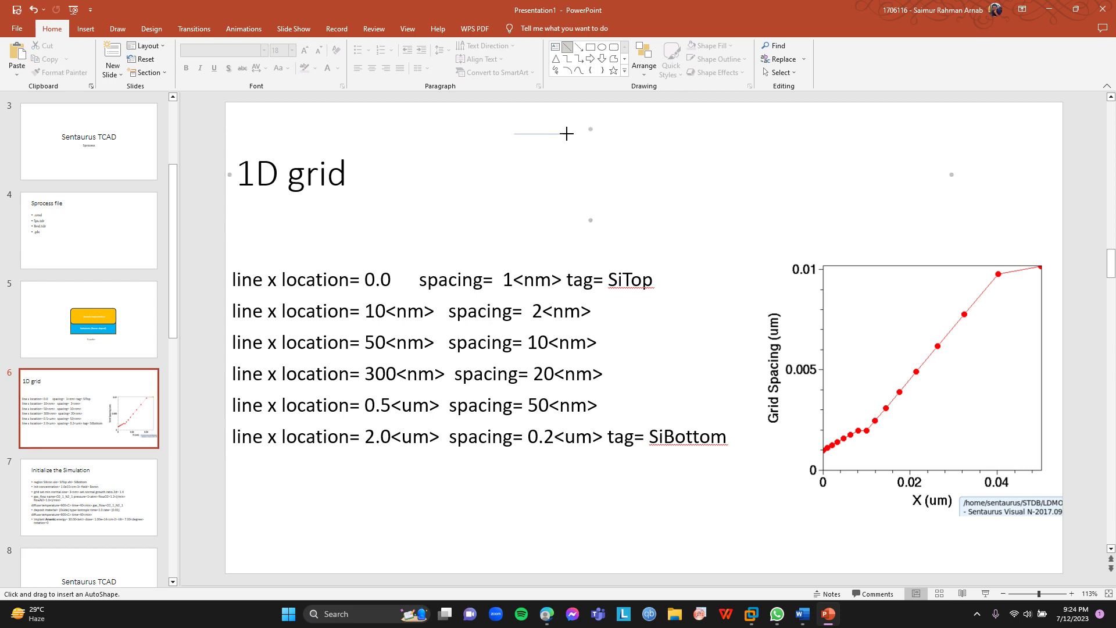
pyautogui.moveTo(567, 132); pyautogui.dragTo(694, 133)
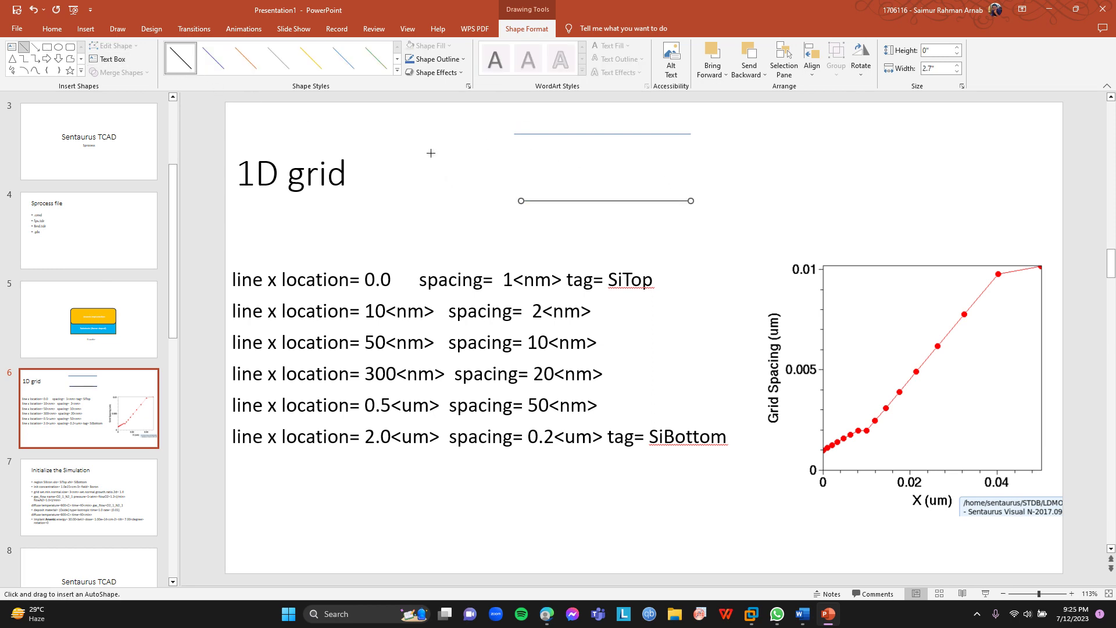
pyautogui.moveTo(612, 140)
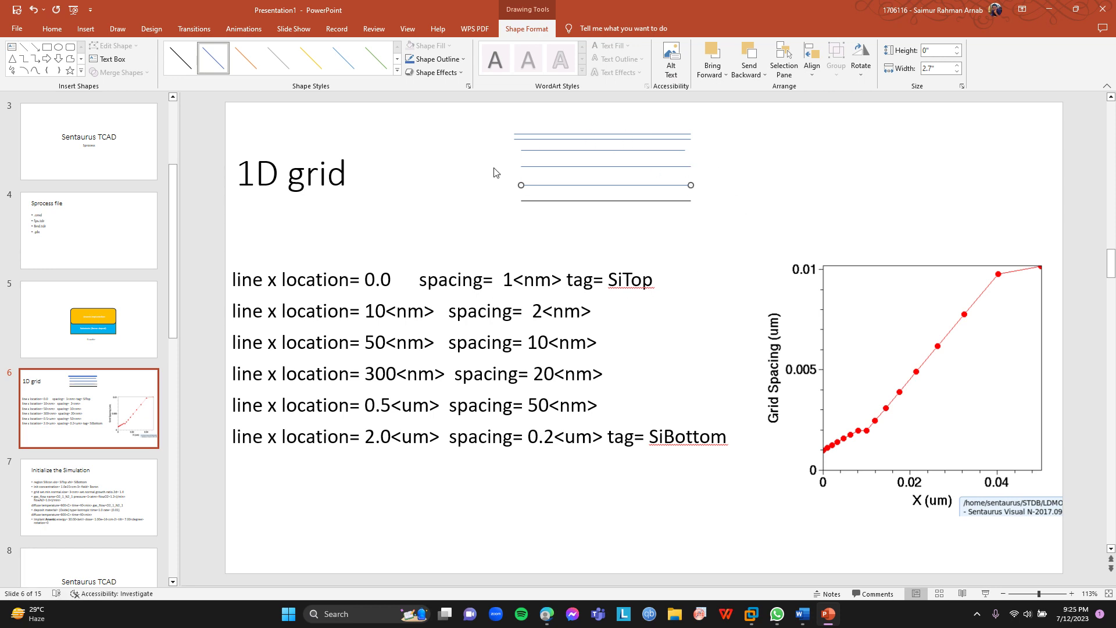
pyautogui.moveTo(566, 430)
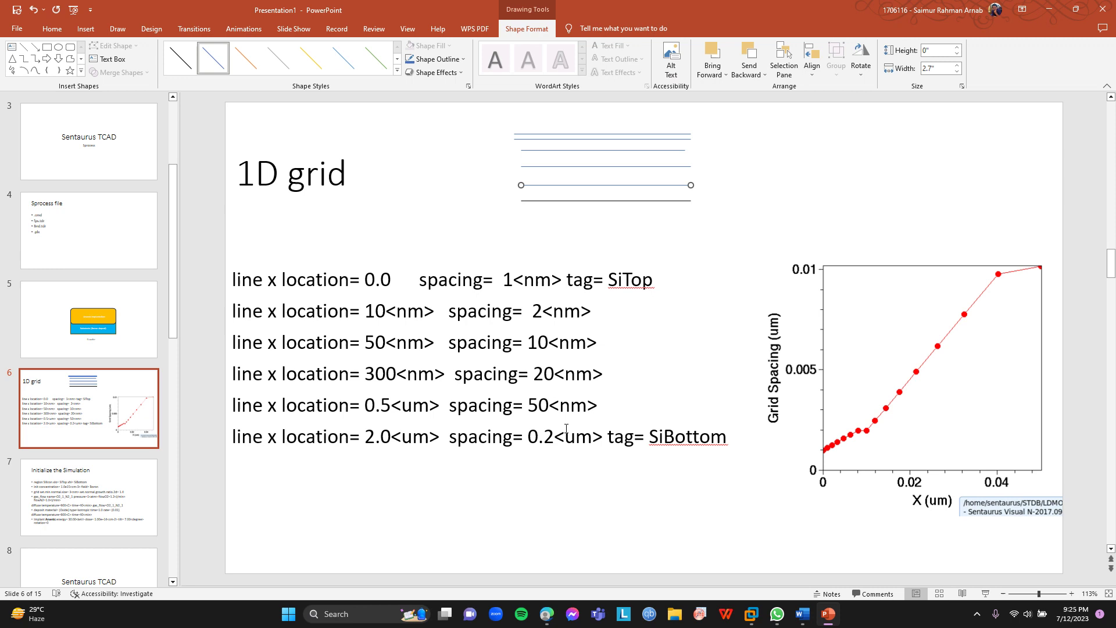
pyautogui.moveTo(600, 129)
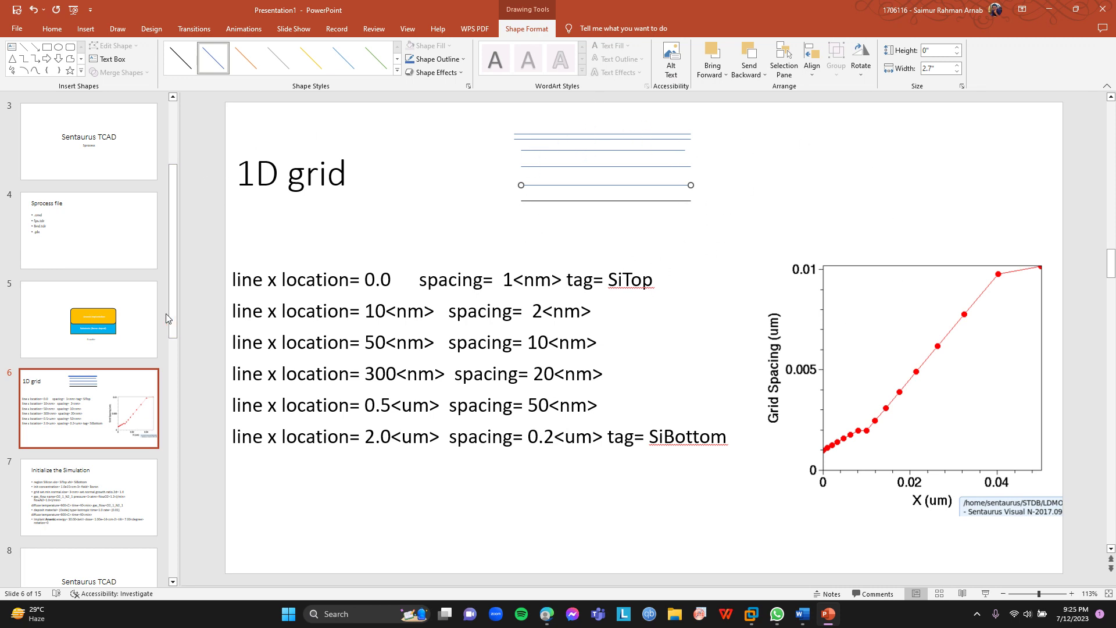
pyautogui.moveTo(495, 272)
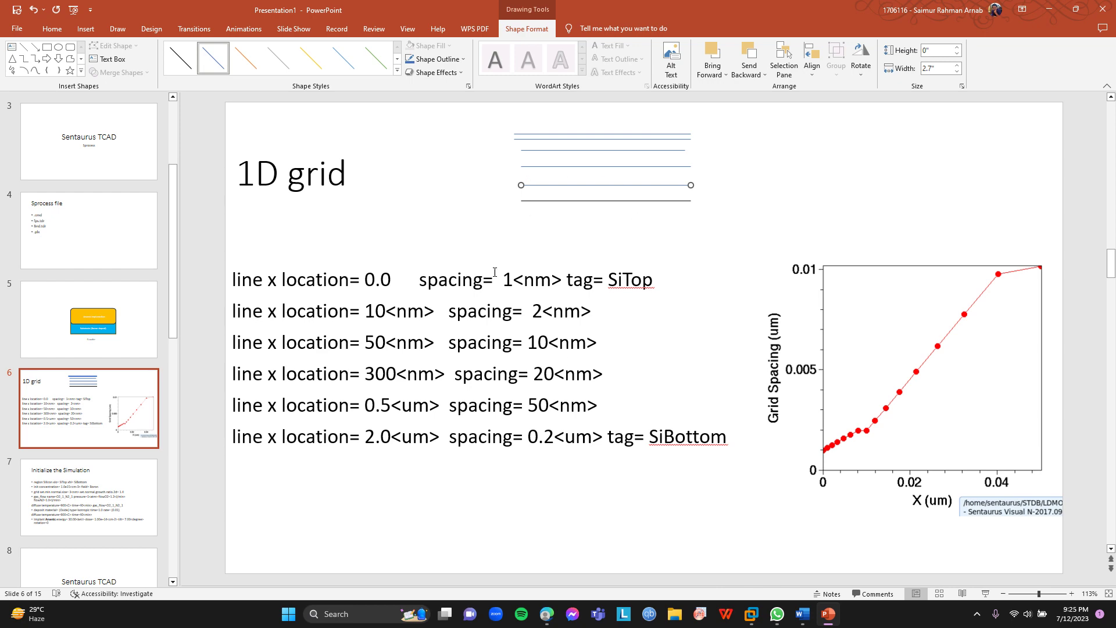
# Step: Visit the Initialize the Simulation slide, then return to the Si wafer diagram slide
pyautogui.click(90, 514)
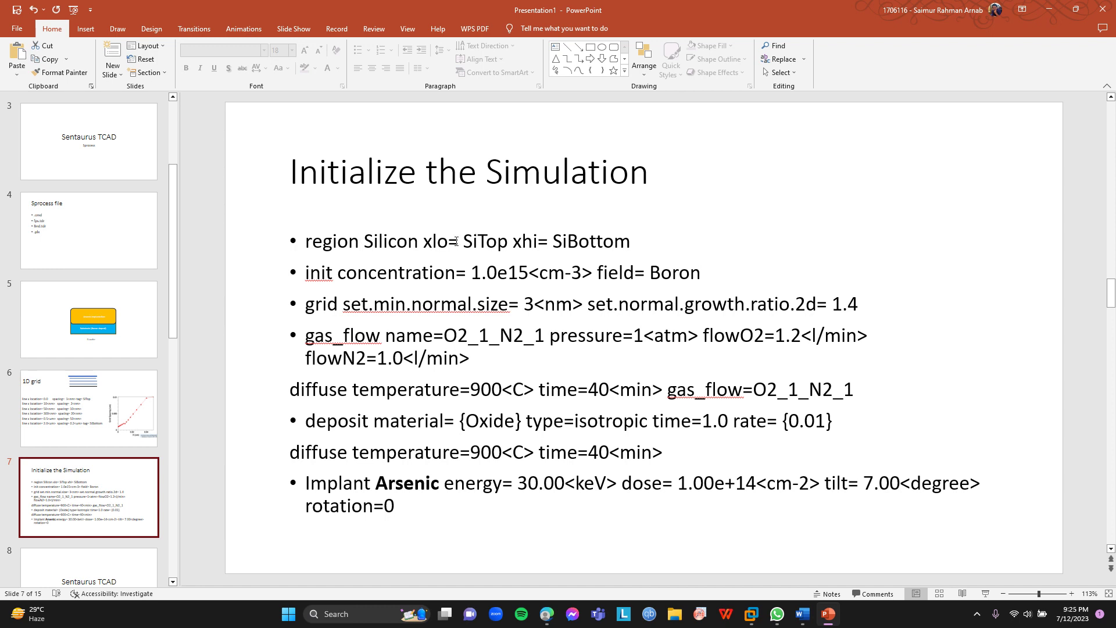
pyautogui.moveTo(484, 239)
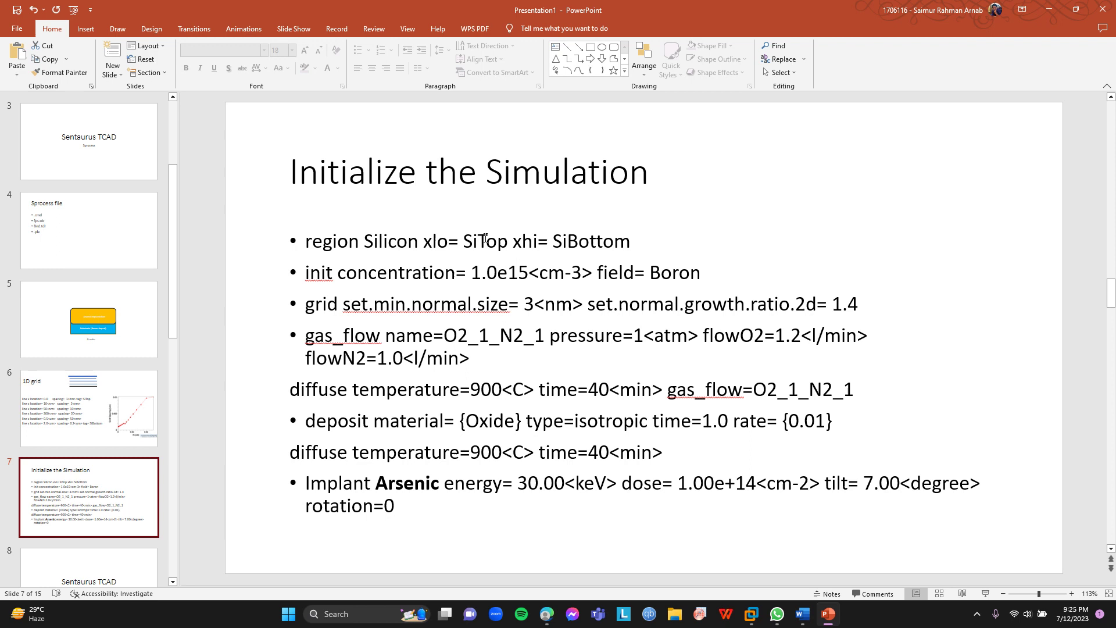
pyautogui.moveTo(525, 252)
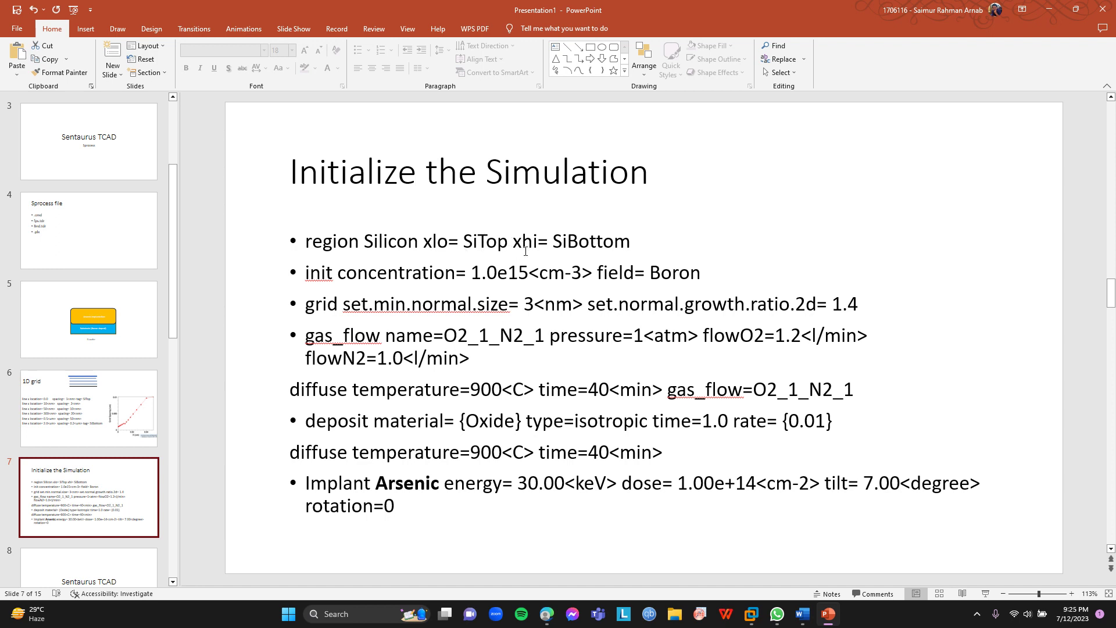
pyautogui.moveTo(574, 247)
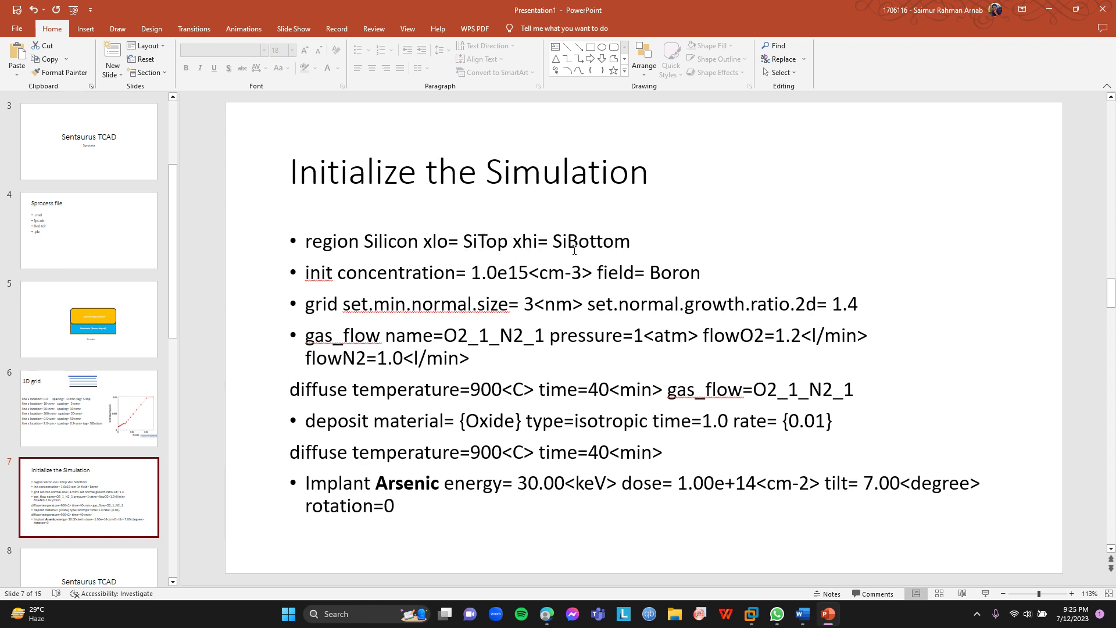
pyautogui.click(88, 319)
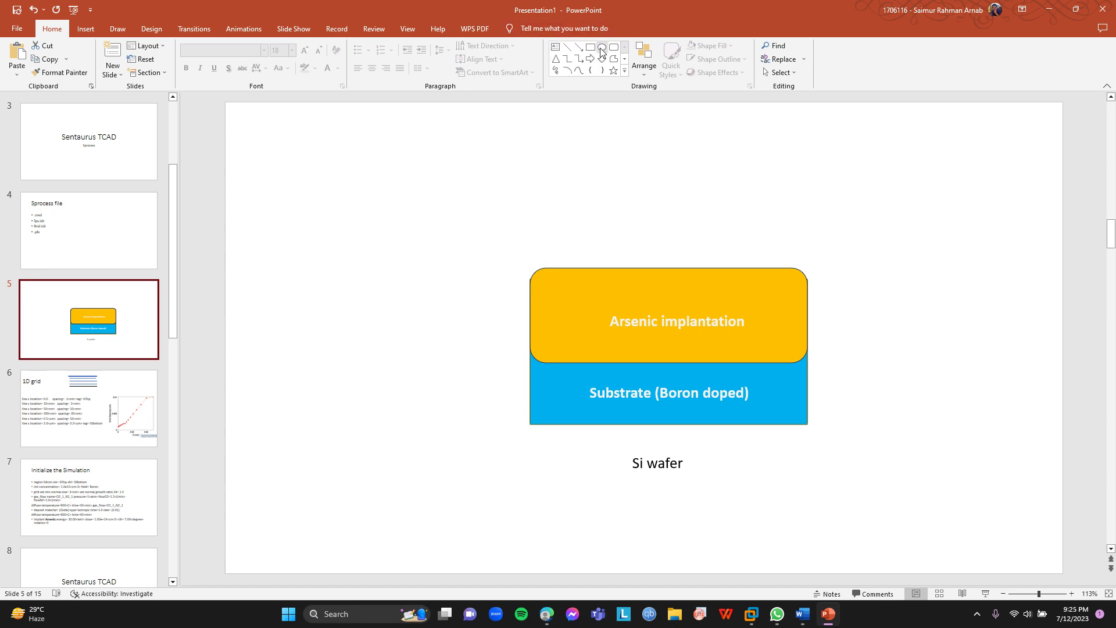
# Step: Draw a solid blue rectangle to the left of the Si wafer diagram
pyautogui.click(591, 47)
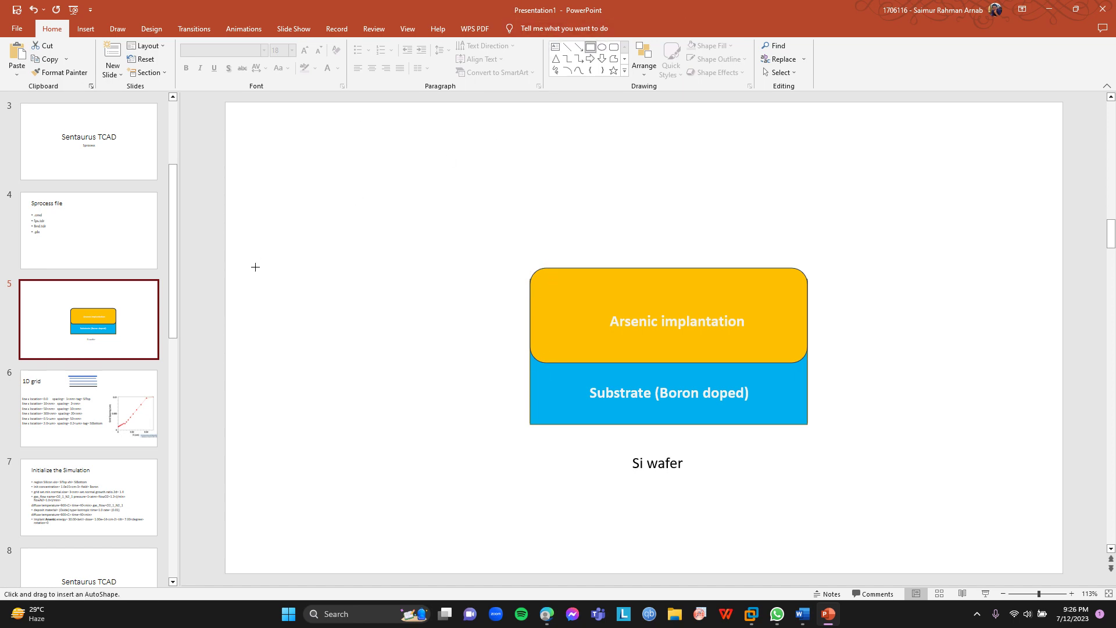
pyautogui.moveTo(256, 269); pyautogui.dragTo(488, 422)
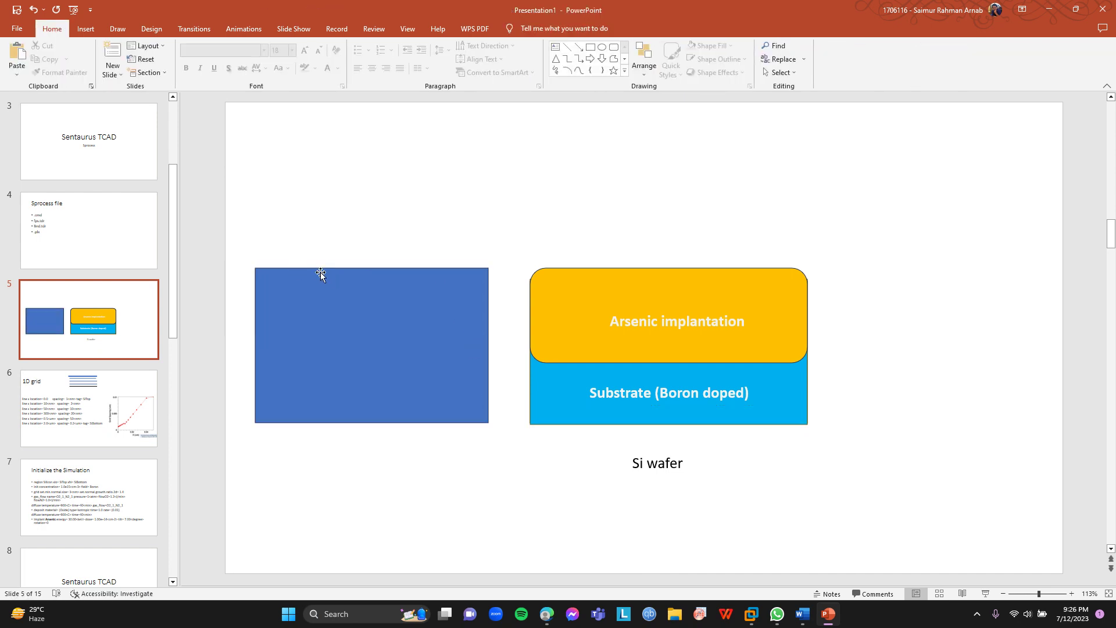
pyautogui.moveTo(346, 426)
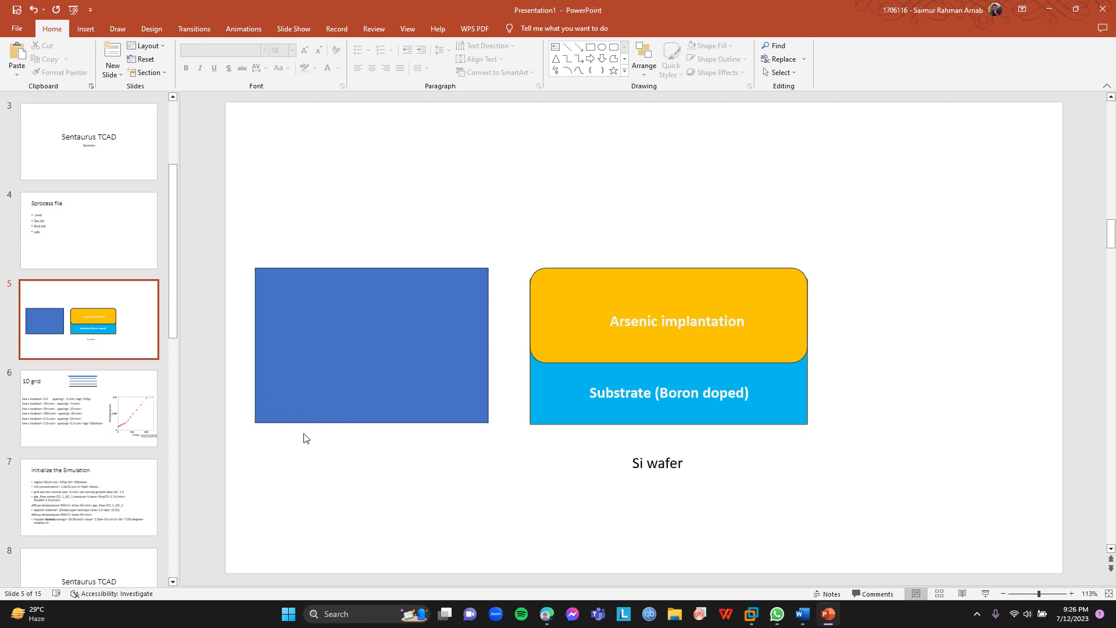
pyautogui.moveTo(265, 365)
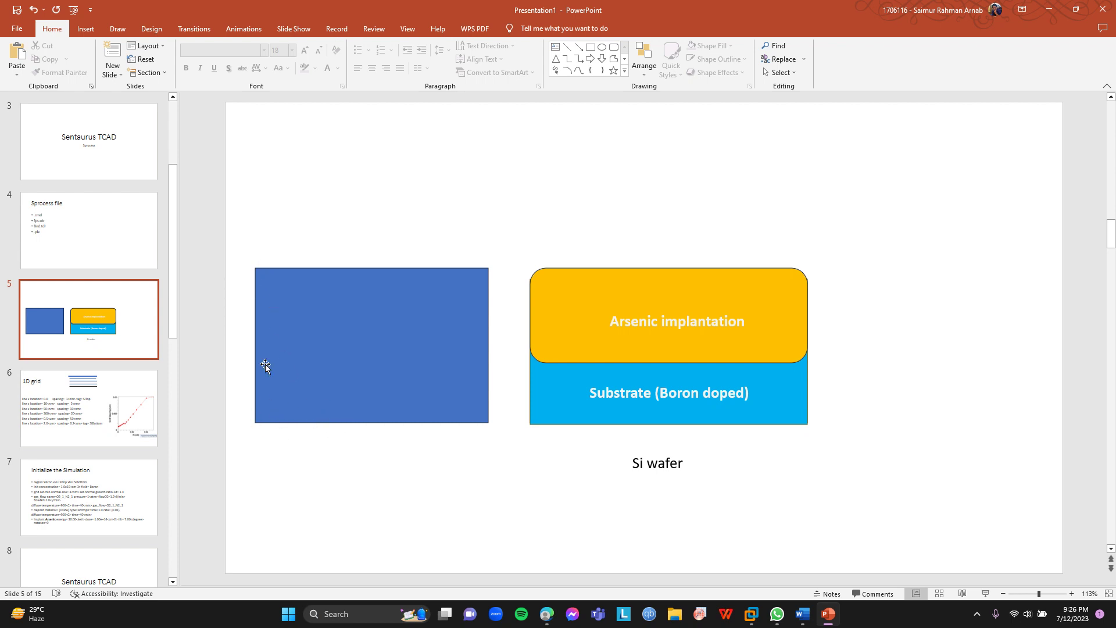
pyautogui.moveTo(194, 440)
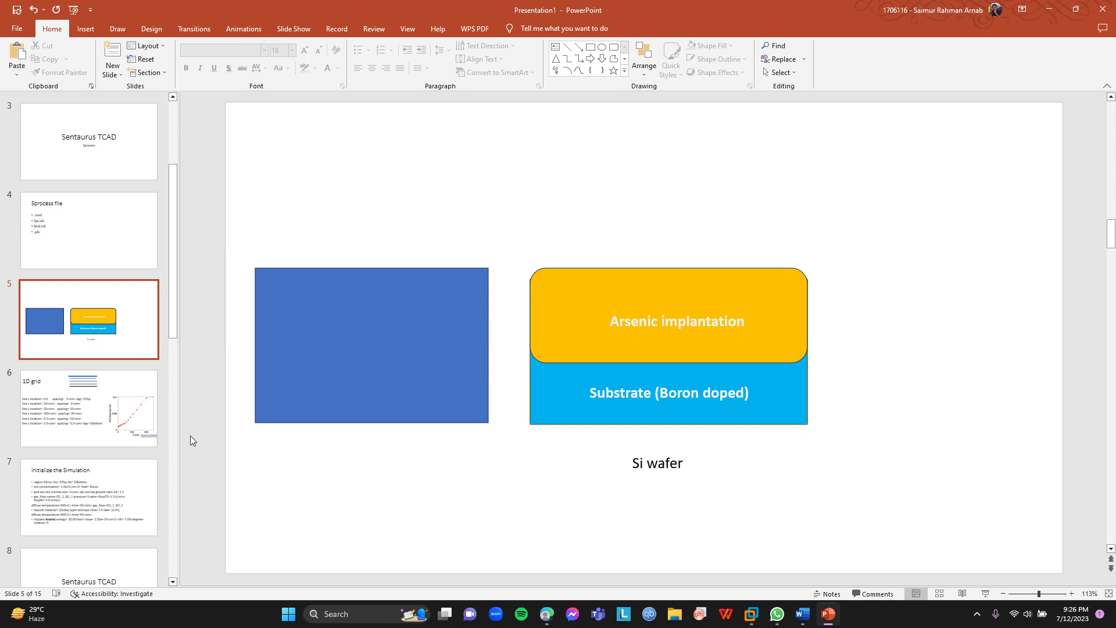
pyautogui.scroll(-3)
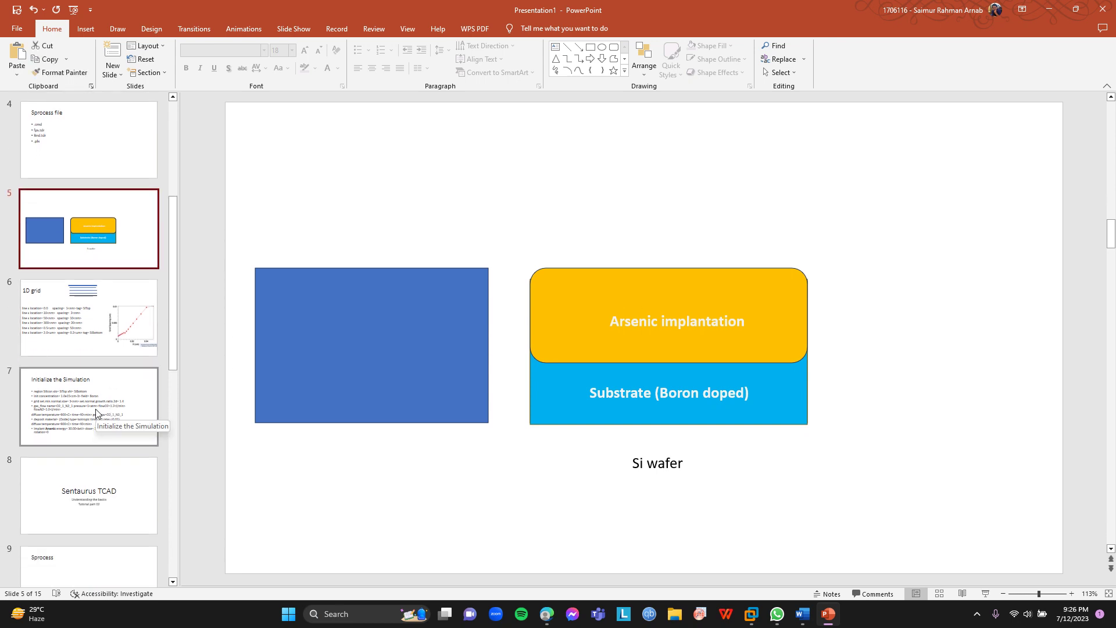
pyautogui.click(90, 407)
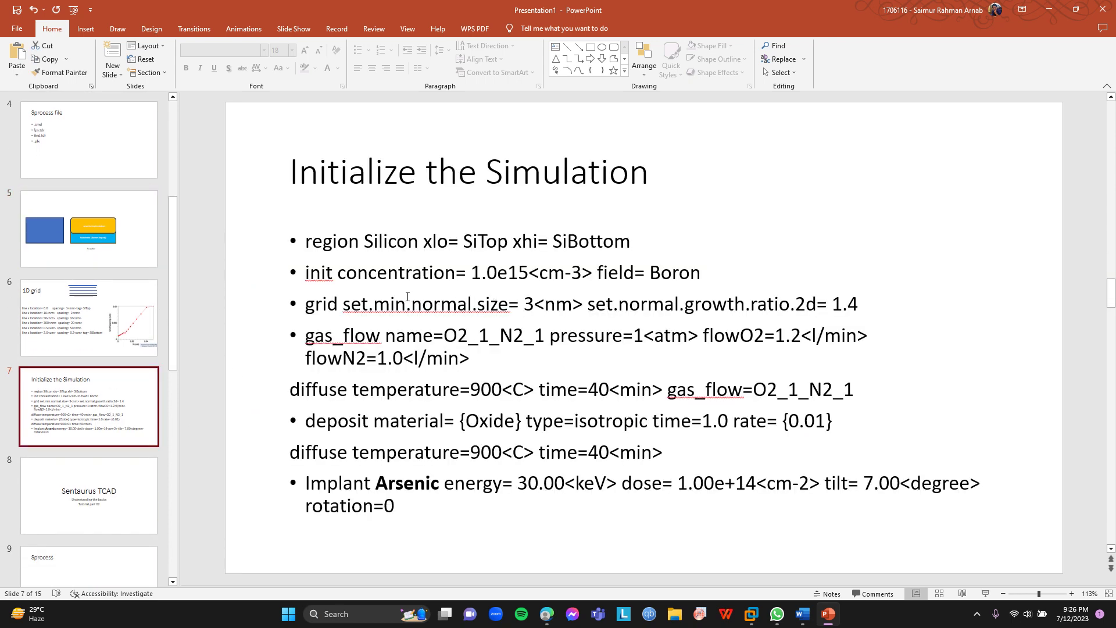
pyautogui.moveTo(670, 274)
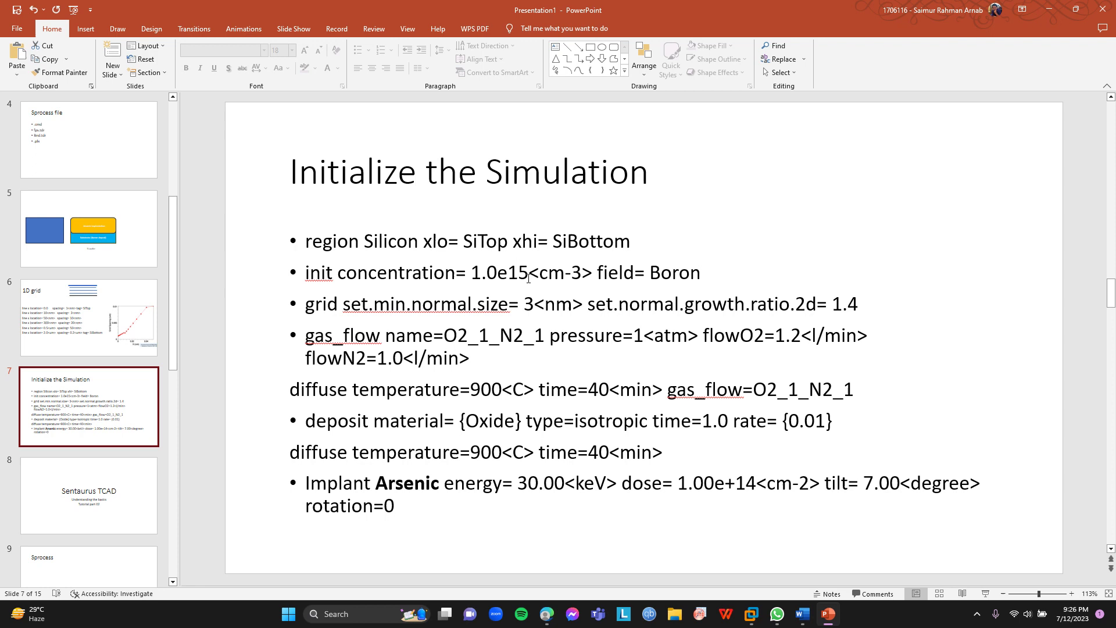
pyautogui.moveTo(532, 272)
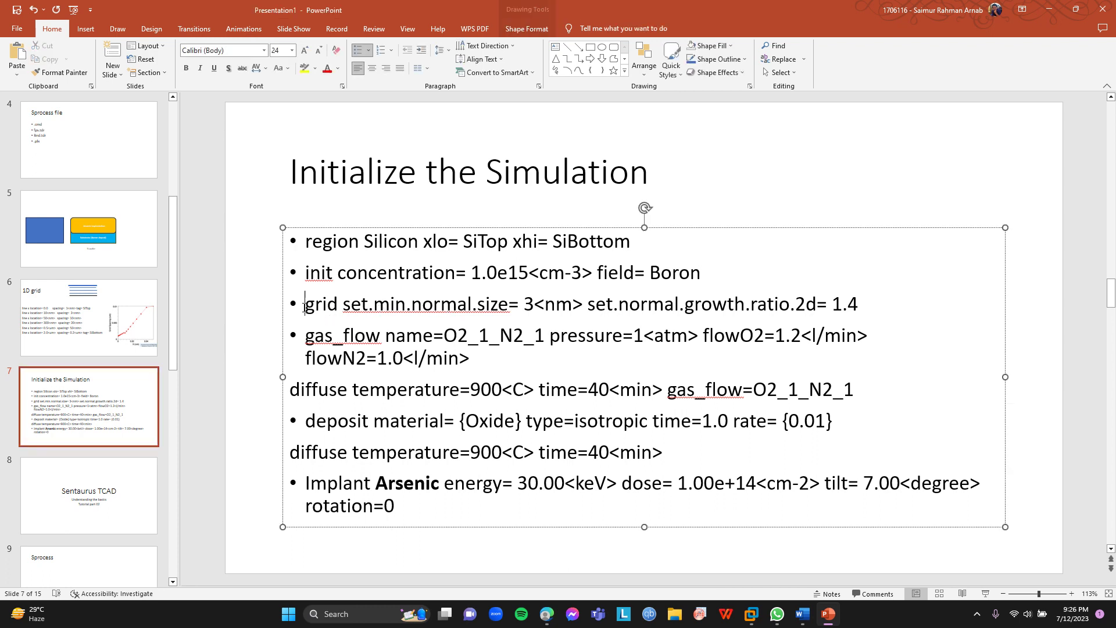
pyautogui.moveTo(304, 304); pyautogui.dragTo(795, 303)
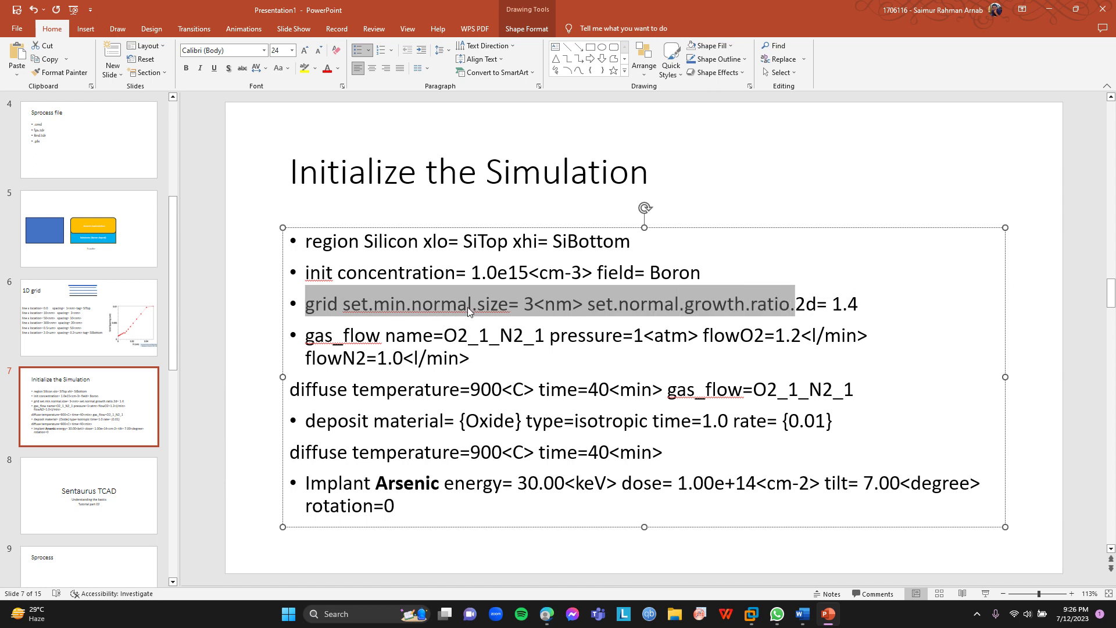
pyautogui.click(860, 305)
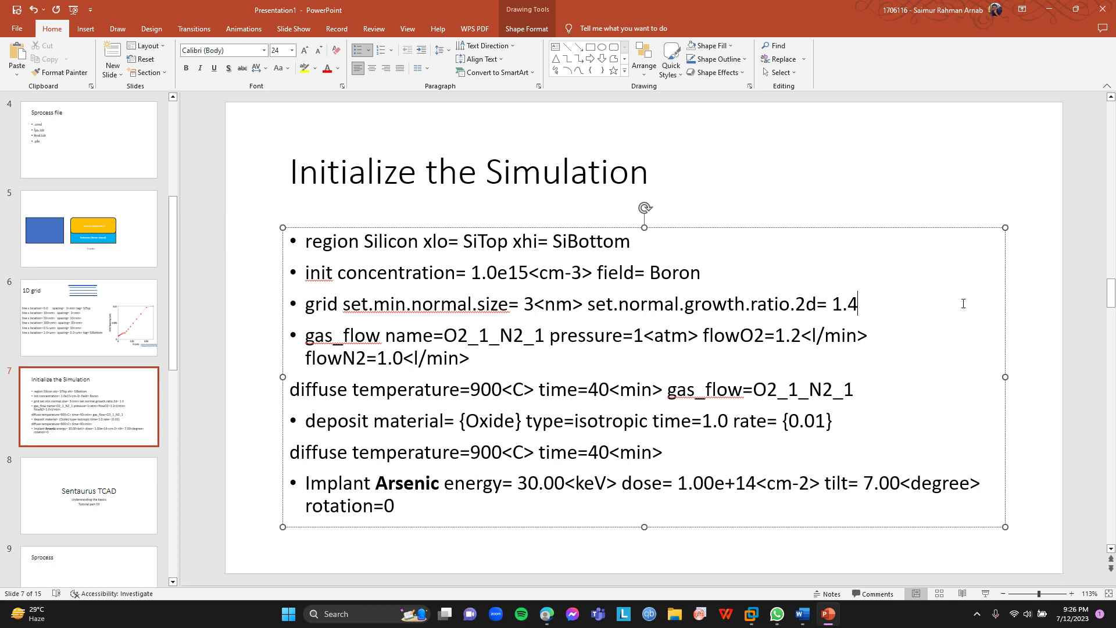
pyautogui.moveTo(733, 321)
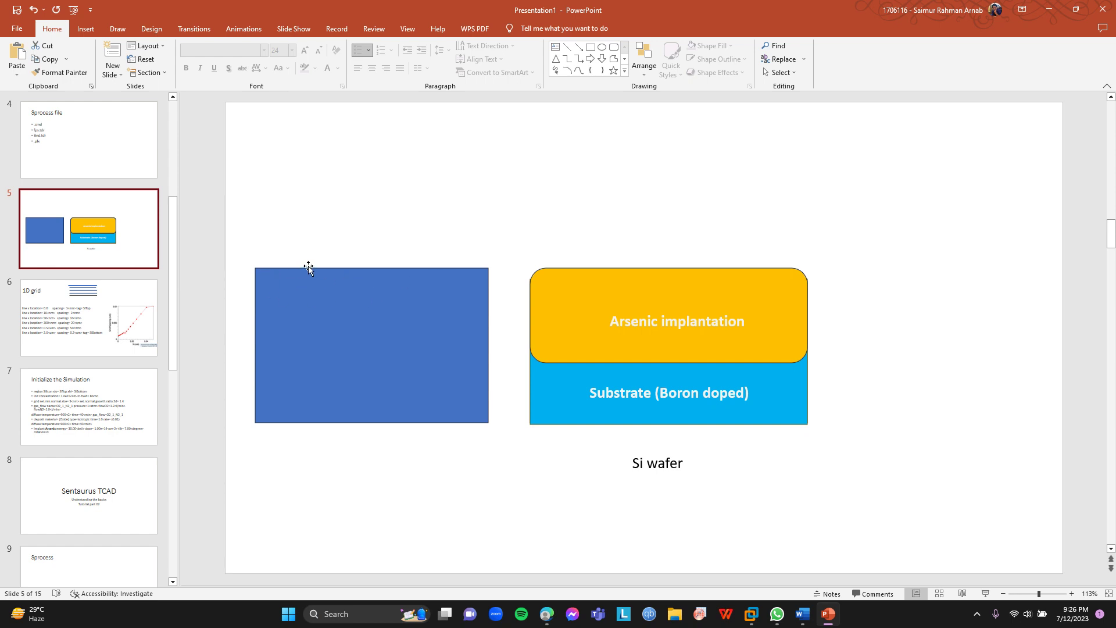
pyautogui.moveTo(512, 112)
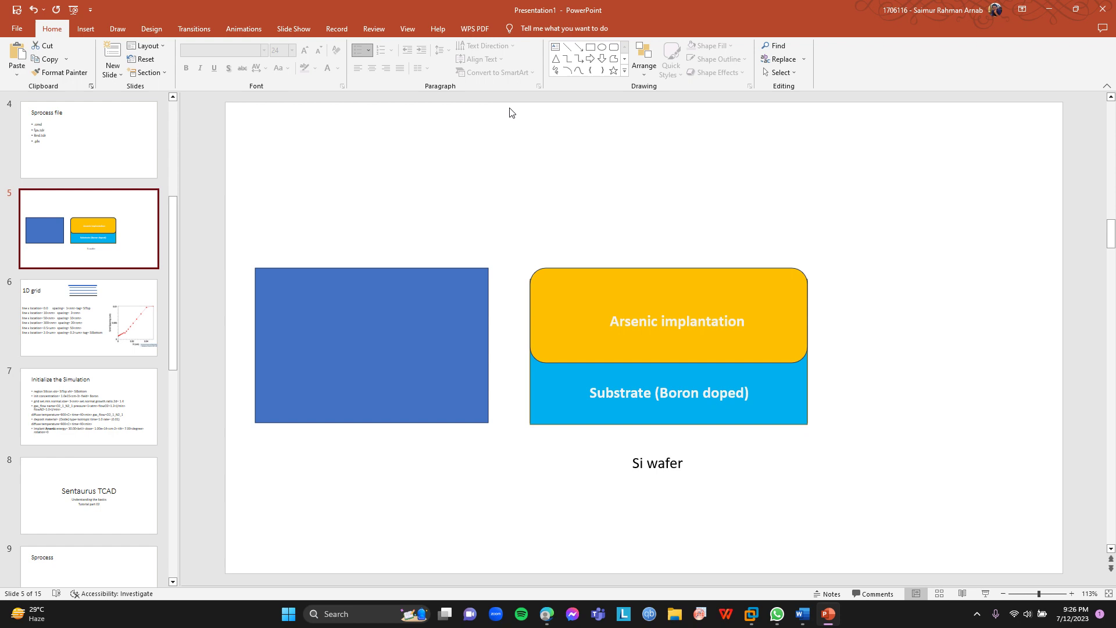
pyautogui.moveTo(274, 307)
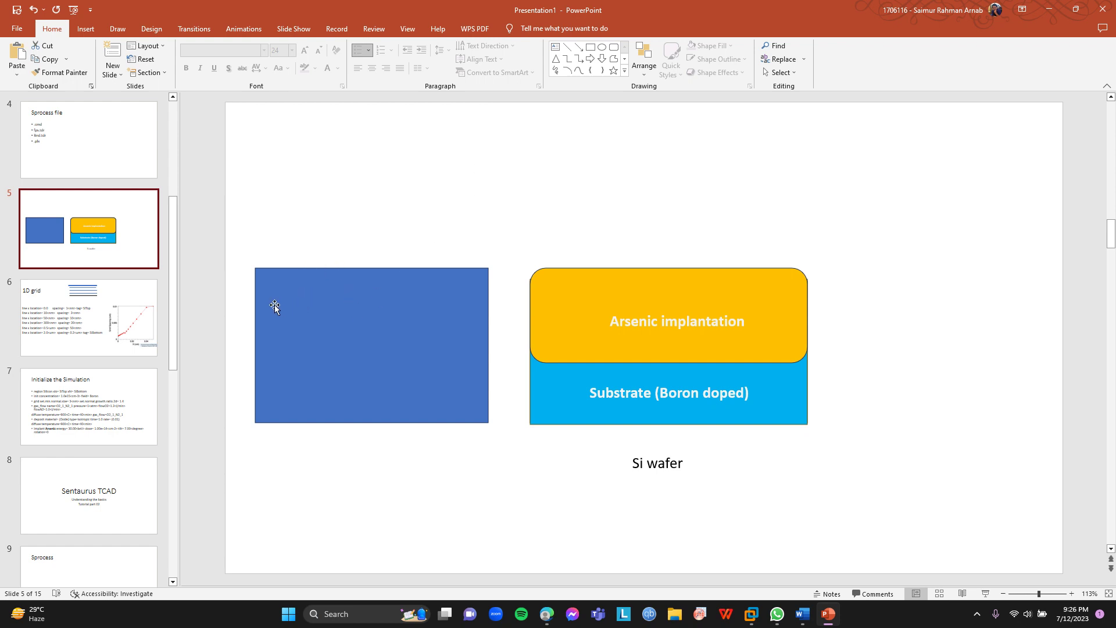
pyautogui.moveTo(351, 328)
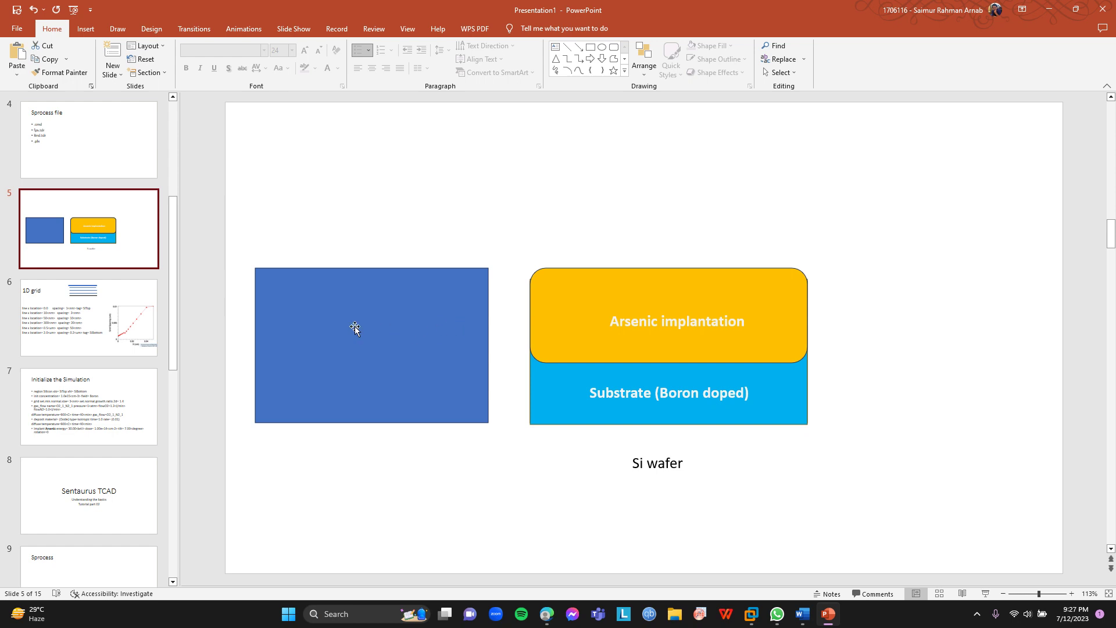
pyautogui.moveTo(337, 341)
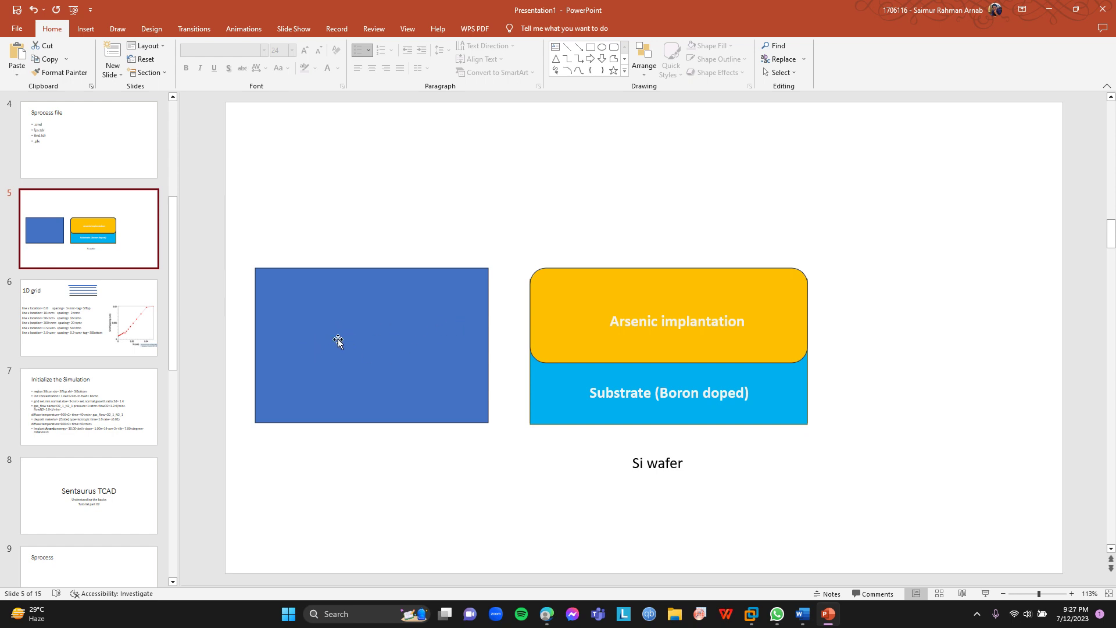
pyautogui.moveTo(301, 274)
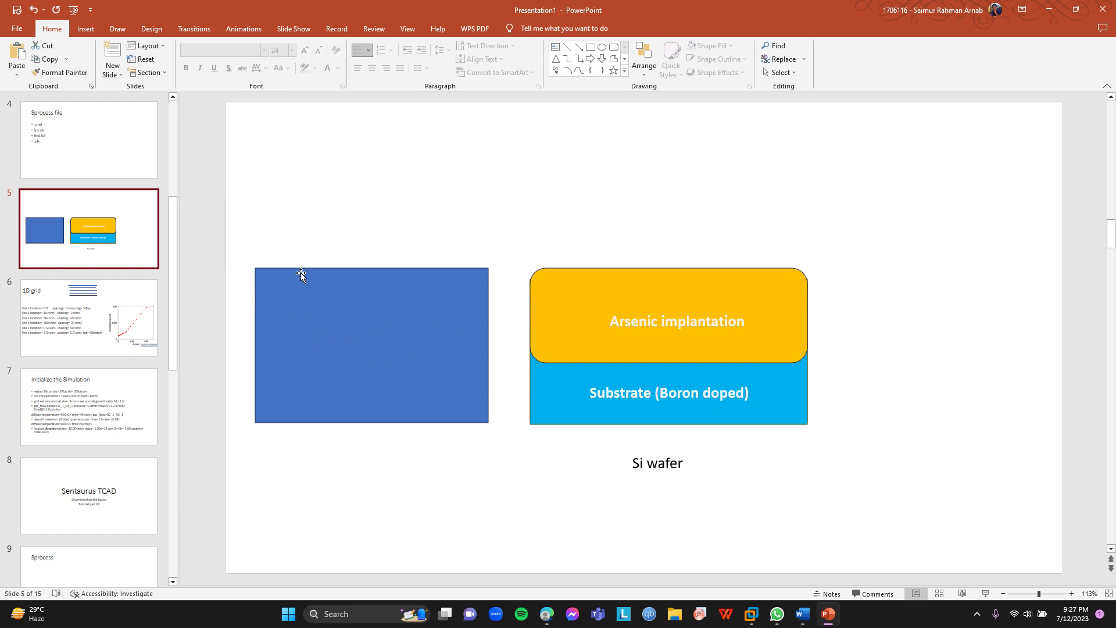
pyautogui.moveTo(331, 274)
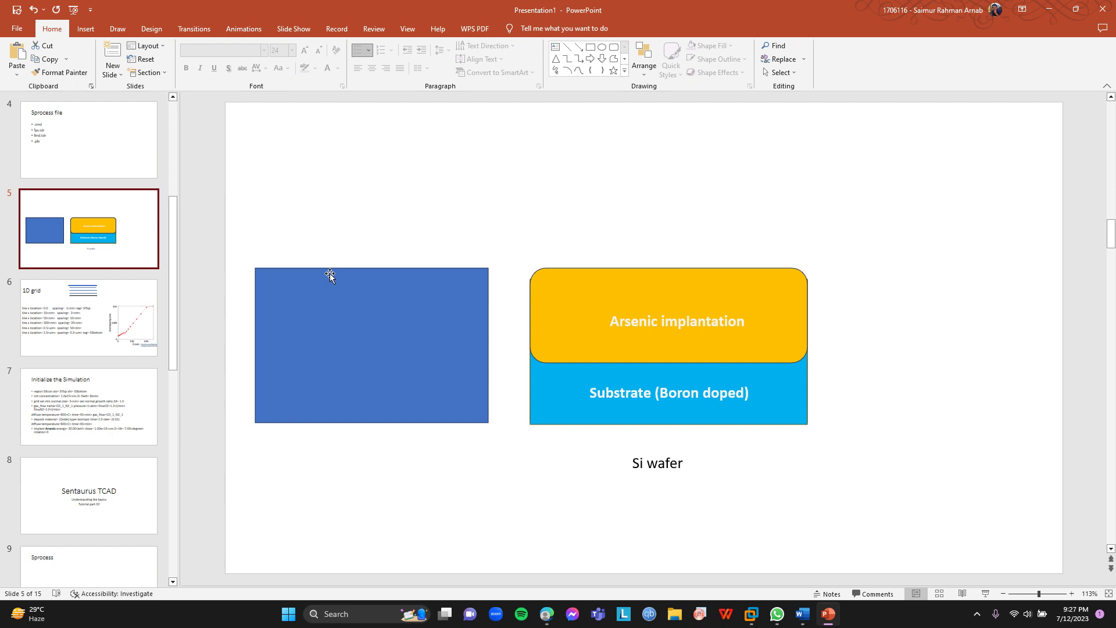
pyautogui.moveTo(314, 299)
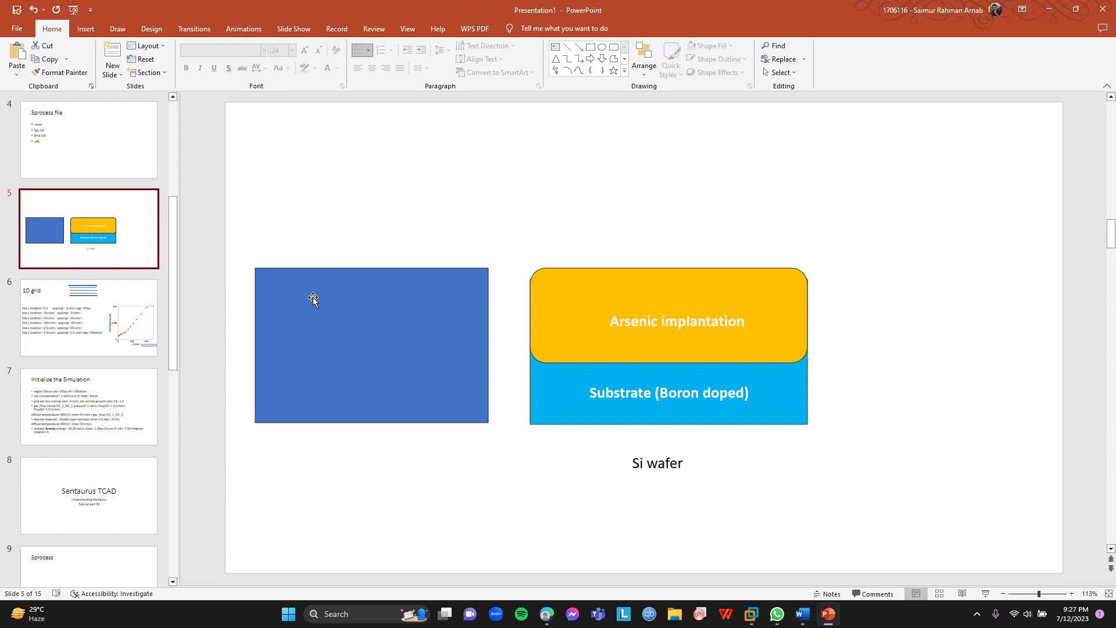
pyautogui.moveTo(333, 302)
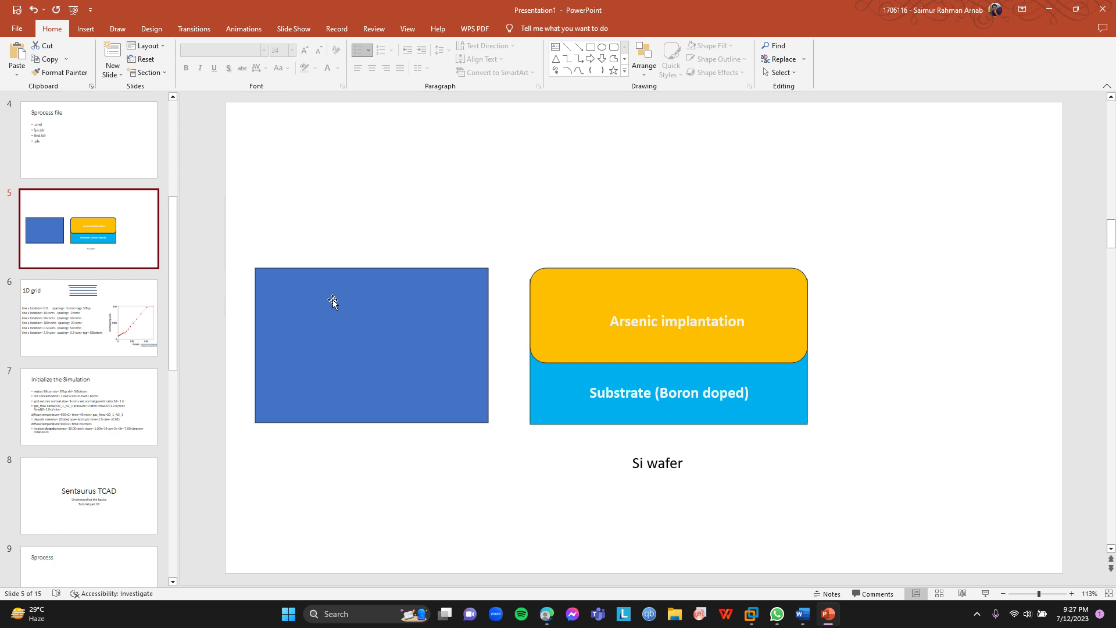
# Step: Return to slide 7, Initialize the Simulation, with the gas_flow command highlighted
pyautogui.click(90, 405)
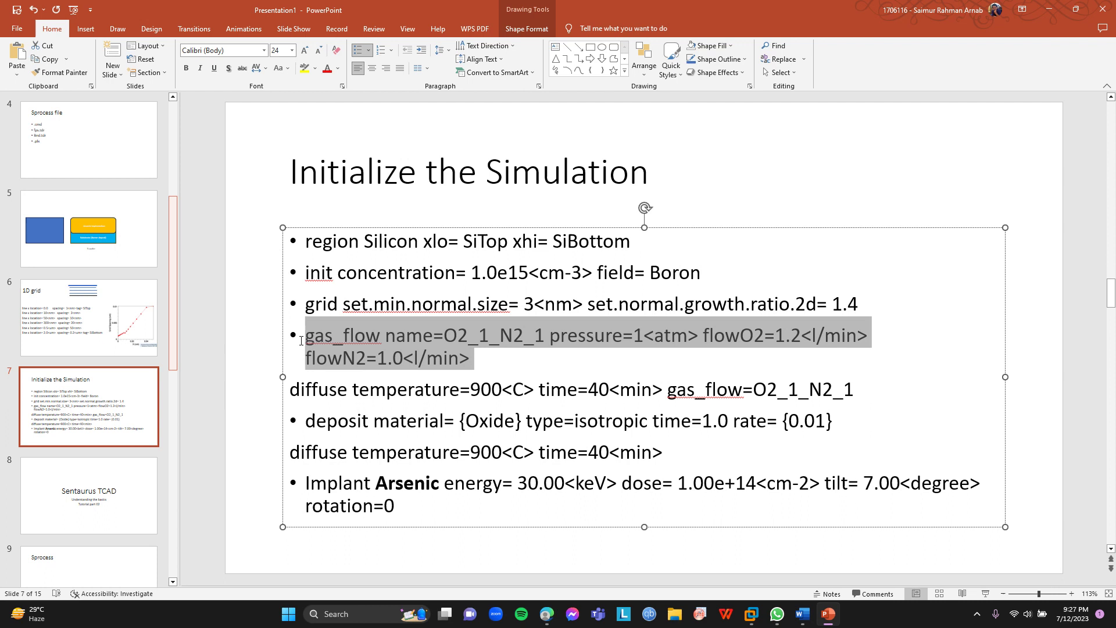
pyautogui.moveTo(893, 364)
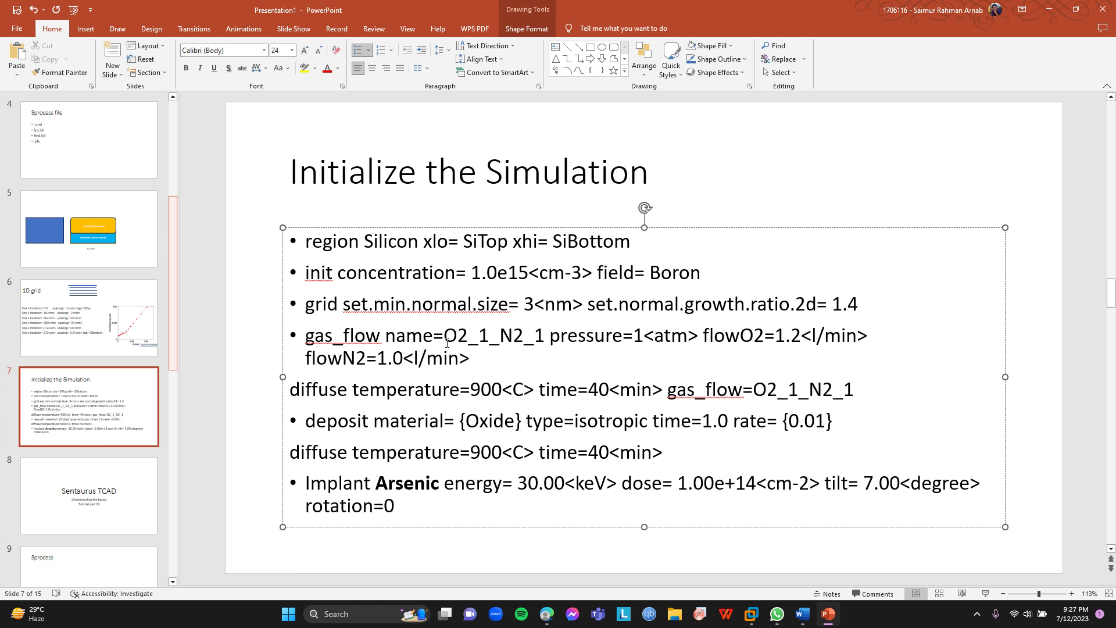
pyautogui.click(471, 359)
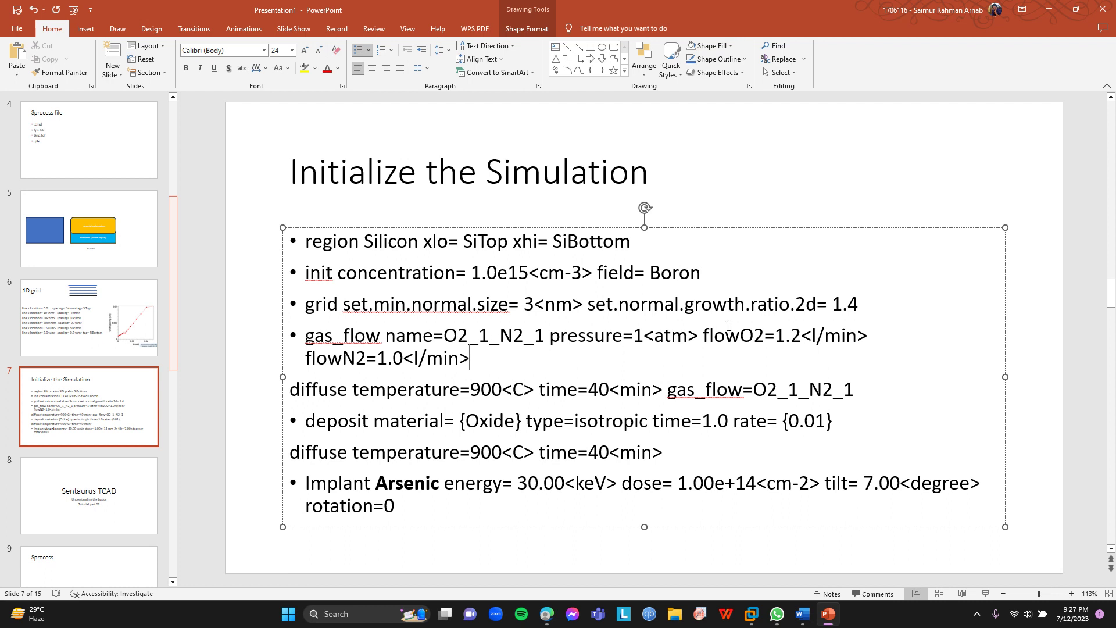
pyautogui.doubleClick(754, 336)
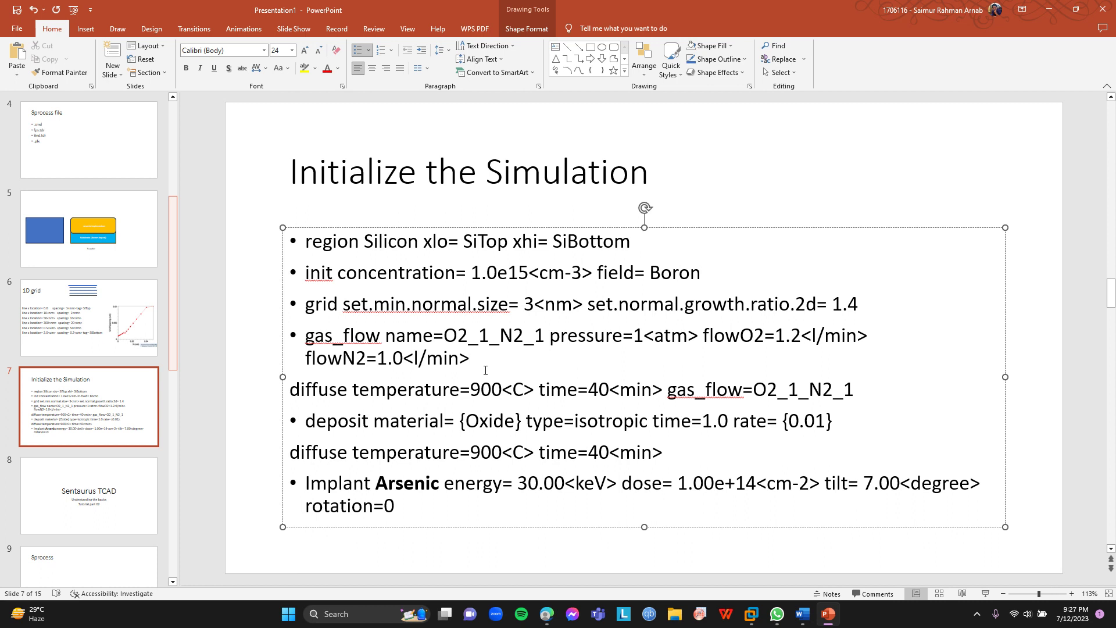
pyautogui.moveTo(466, 321)
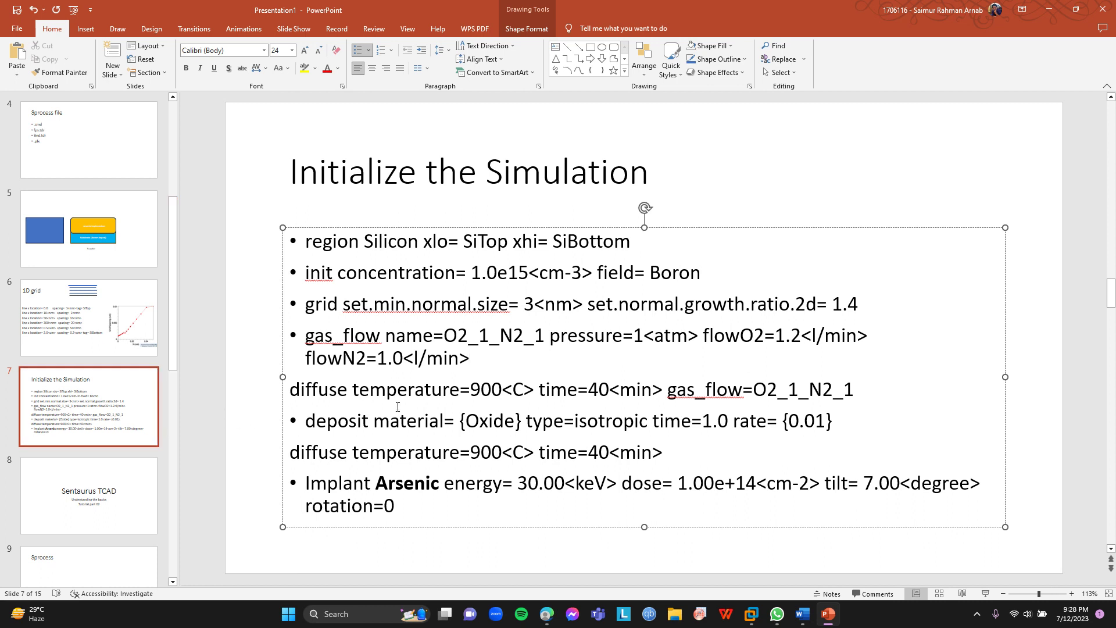
pyautogui.moveTo(548, 358)
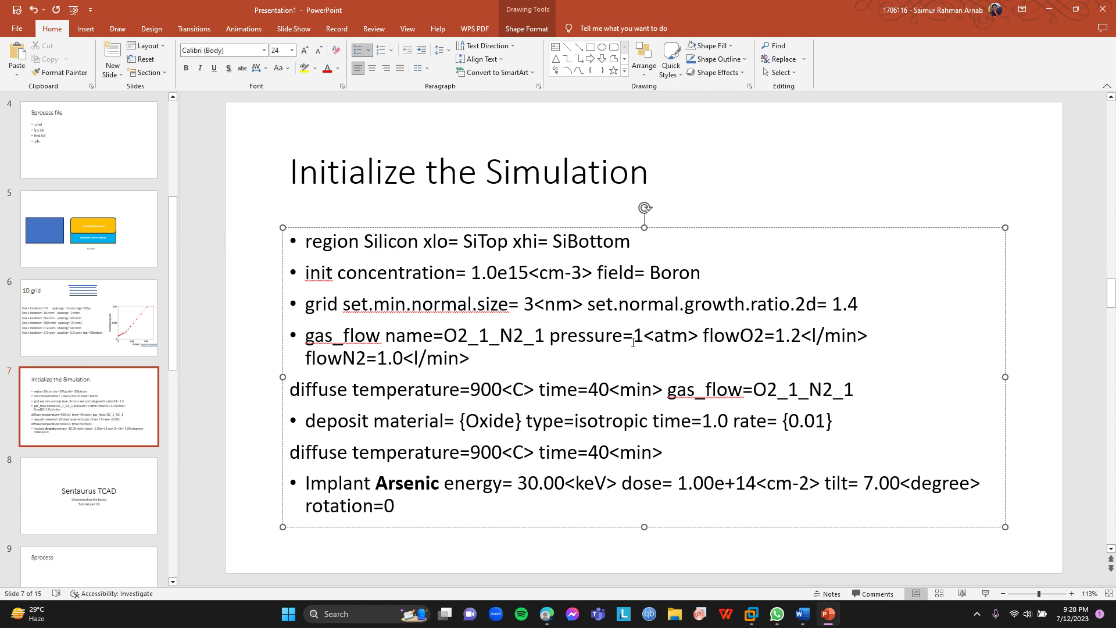
pyautogui.click(470, 357)
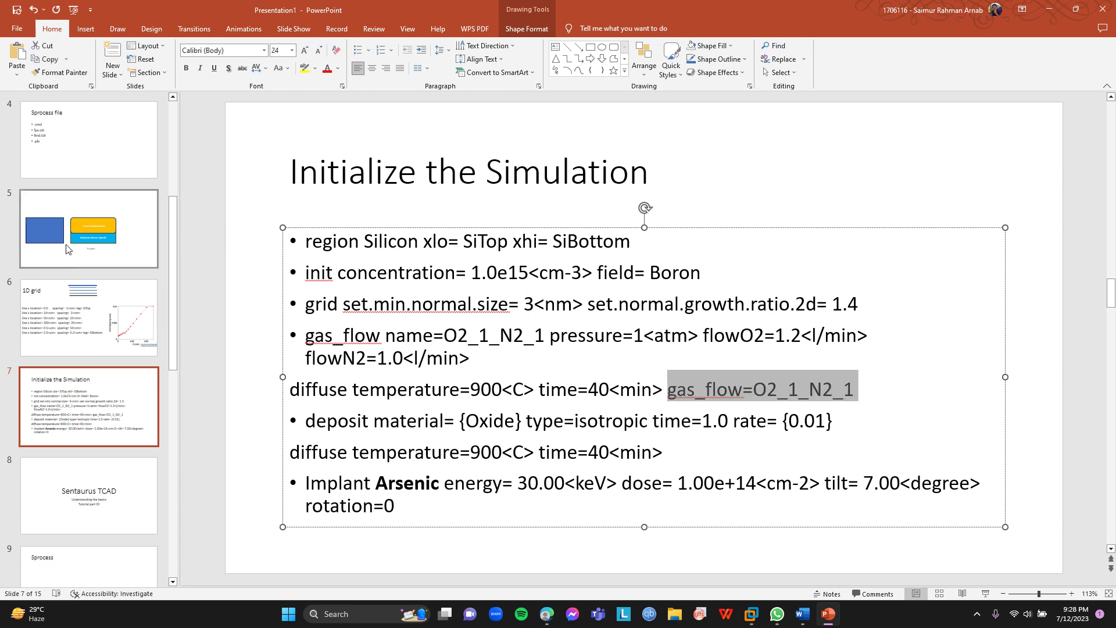
pyautogui.click(89, 228)
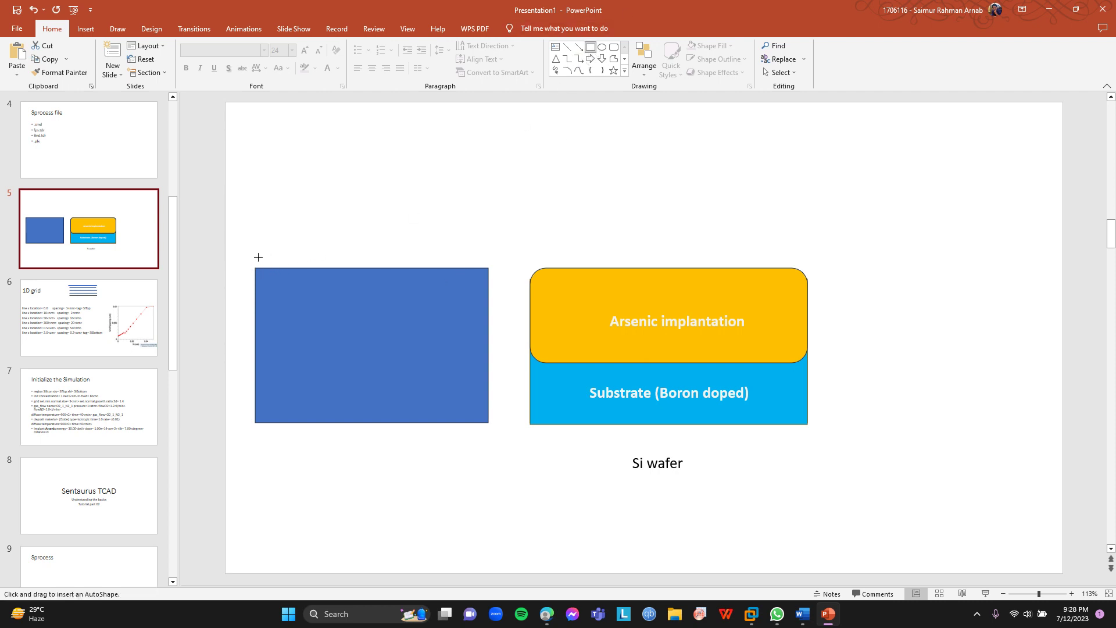
# Step: Draw a thin full-width strip atop the blue box and fill it dark red
pyautogui.moveTo(259, 257); pyautogui.dragTo(430, 262)
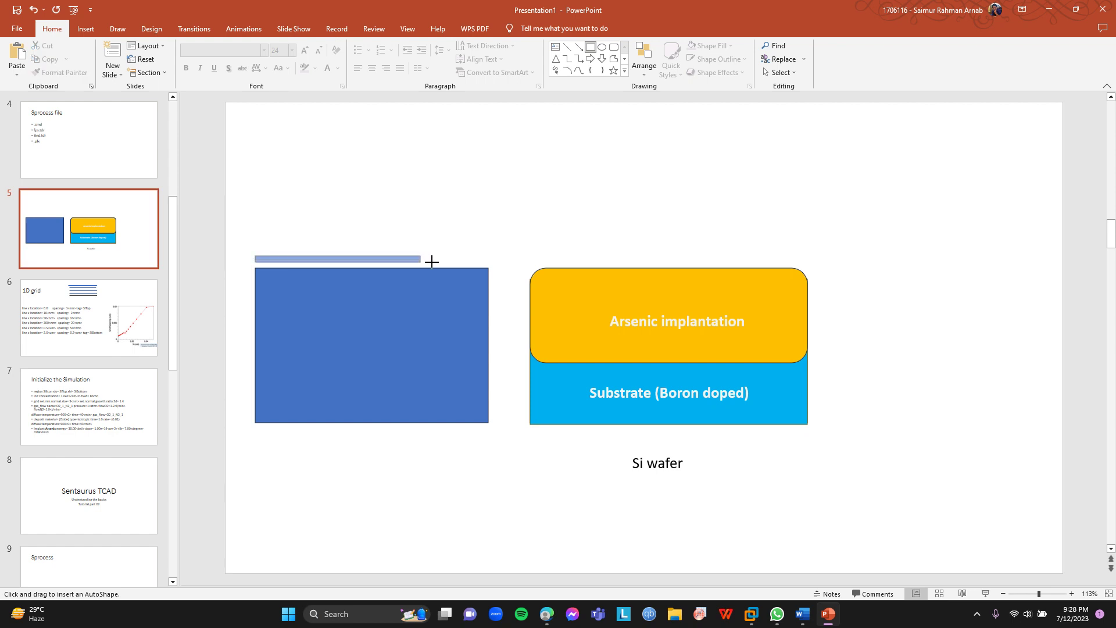
pyautogui.moveTo(255, 258); pyautogui.dragTo(489, 268)
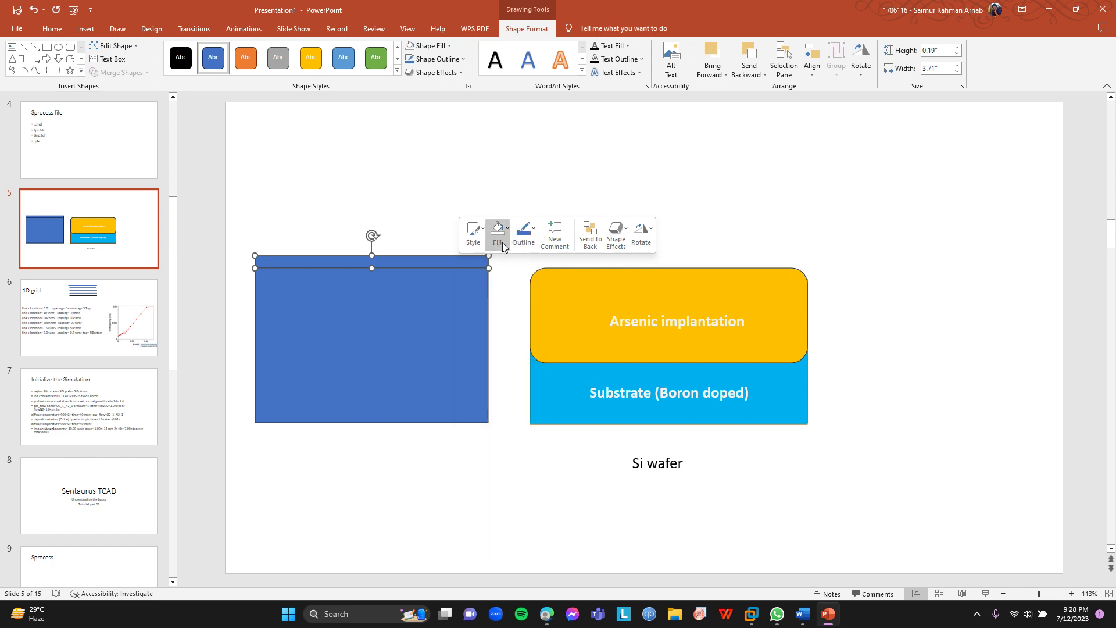
pyautogui.click(497, 229)
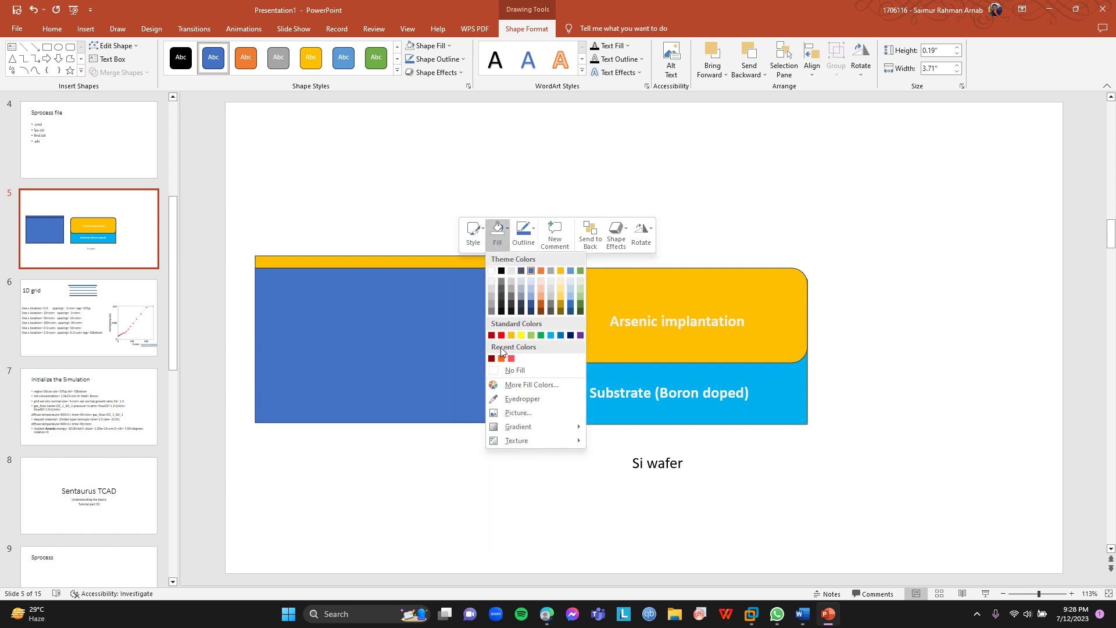
pyautogui.click(491, 358)
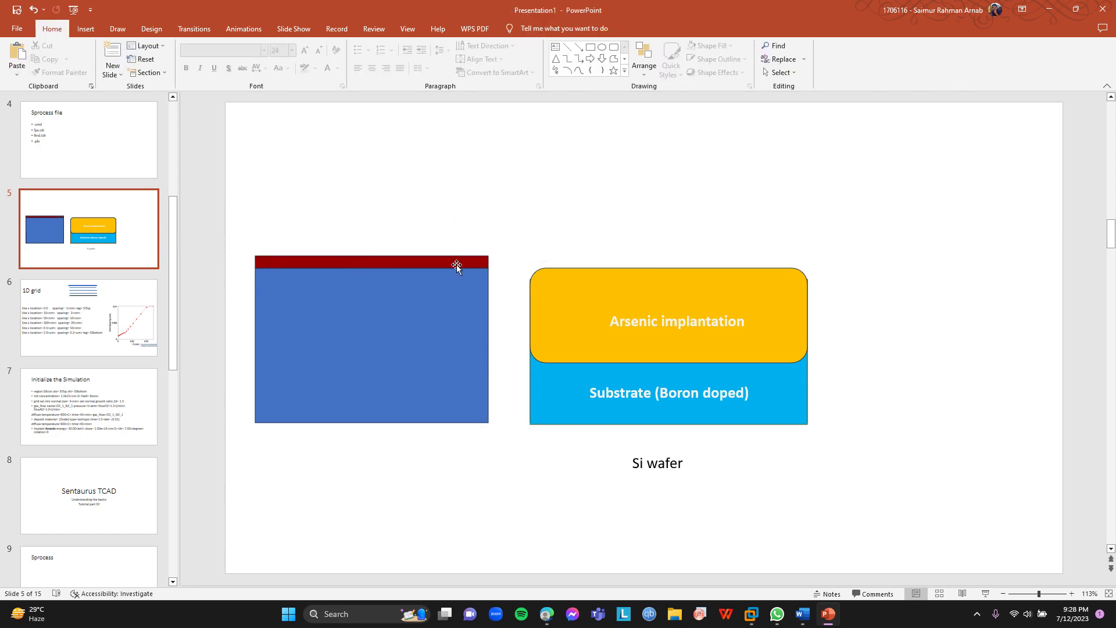
# Step: Switch between the wafer and simulation slides, ending on Initialize the Simulation
pyautogui.click(89, 407)
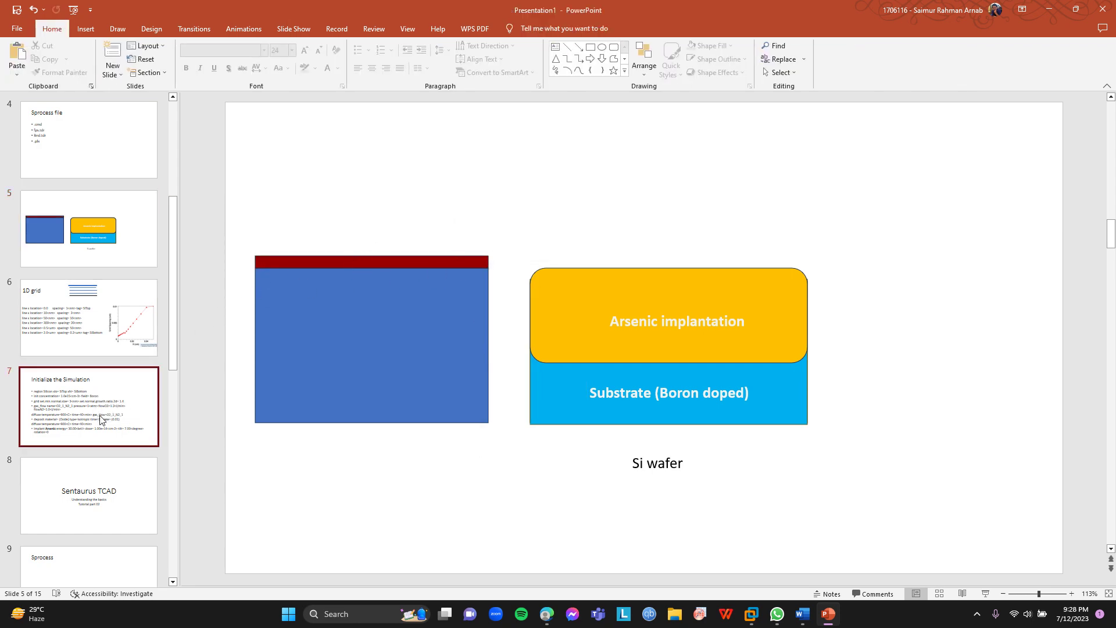
pyautogui.click(88, 228)
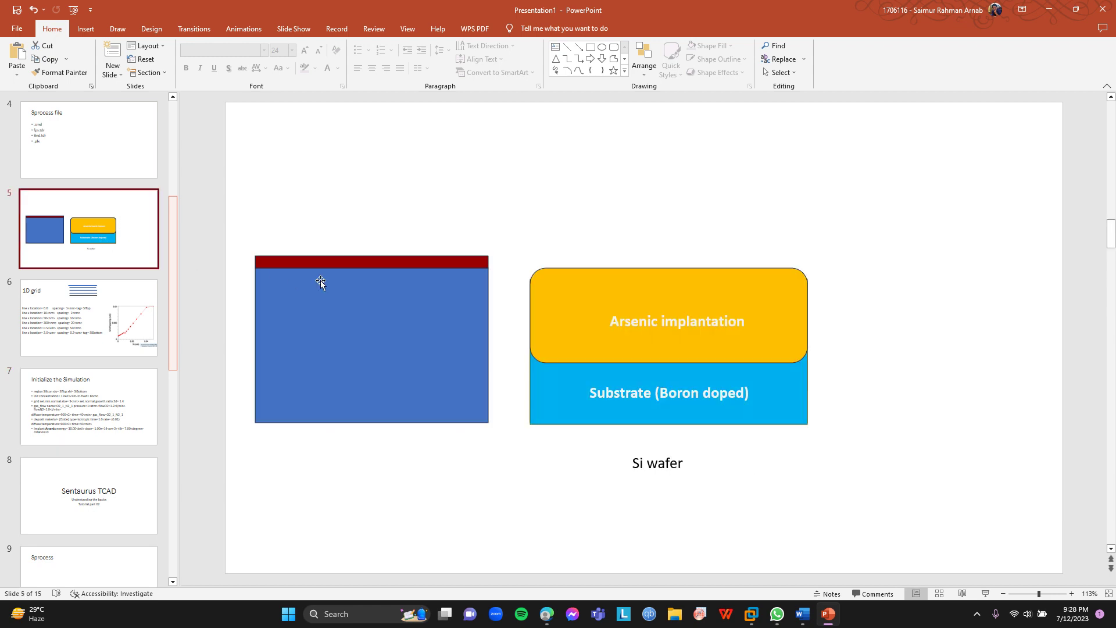
pyautogui.moveTo(395, 266)
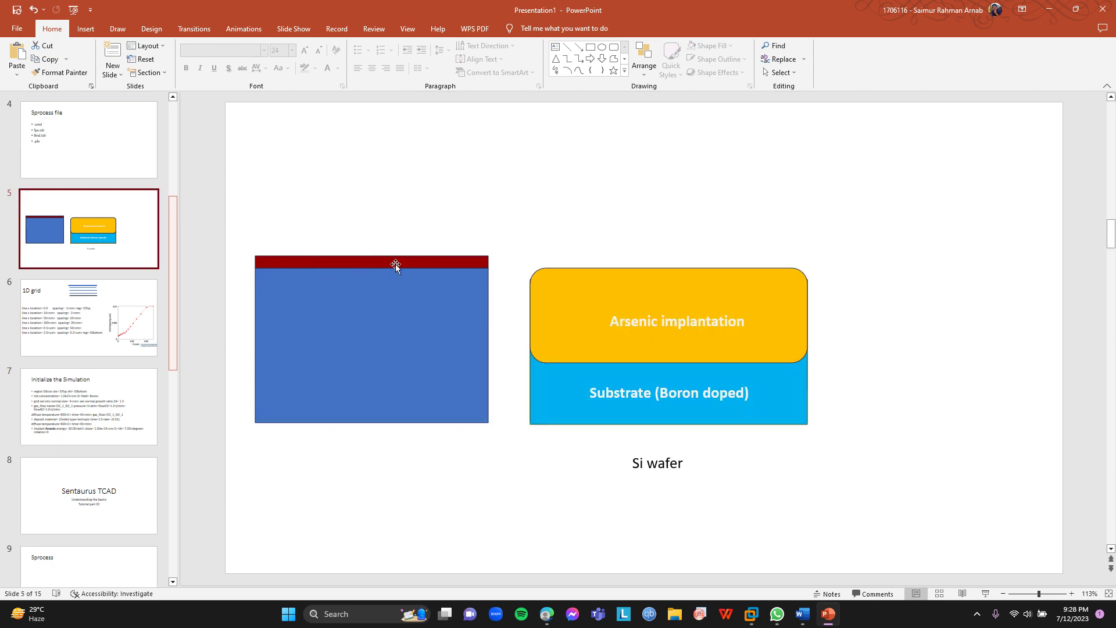
pyautogui.click(89, 404)
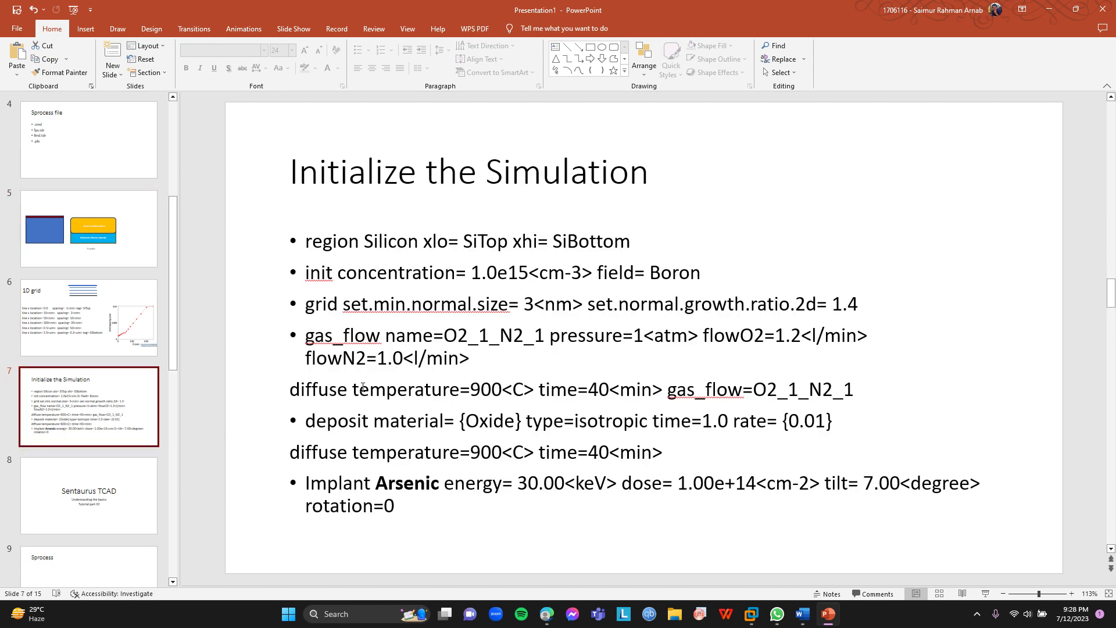
pyautogui.moveTo(370, 428)
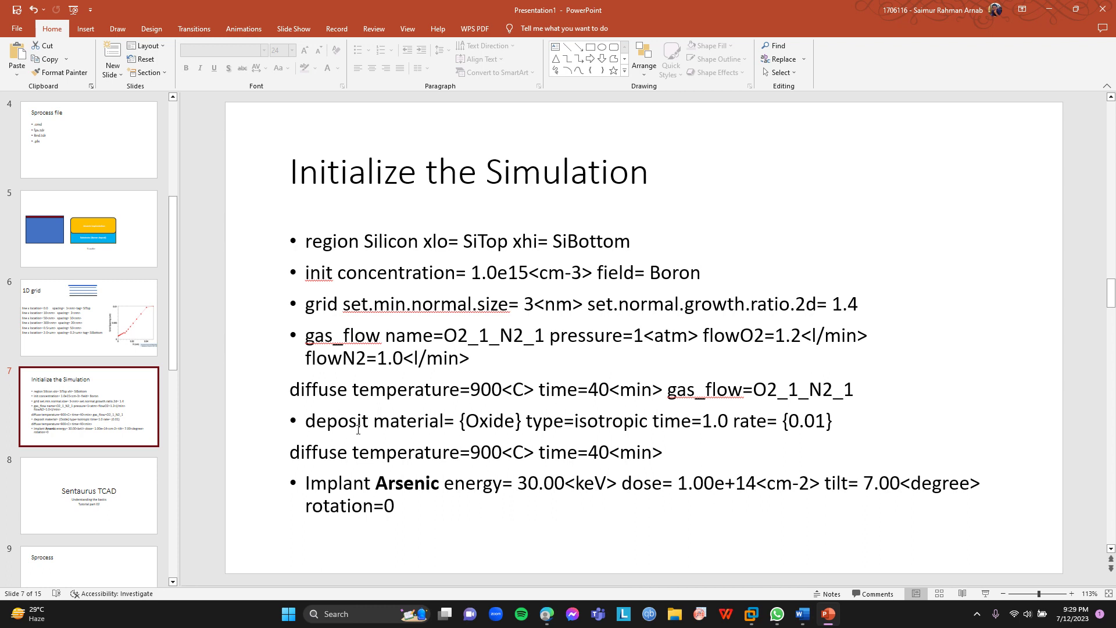
pyautogui.moveTo(479, 424)
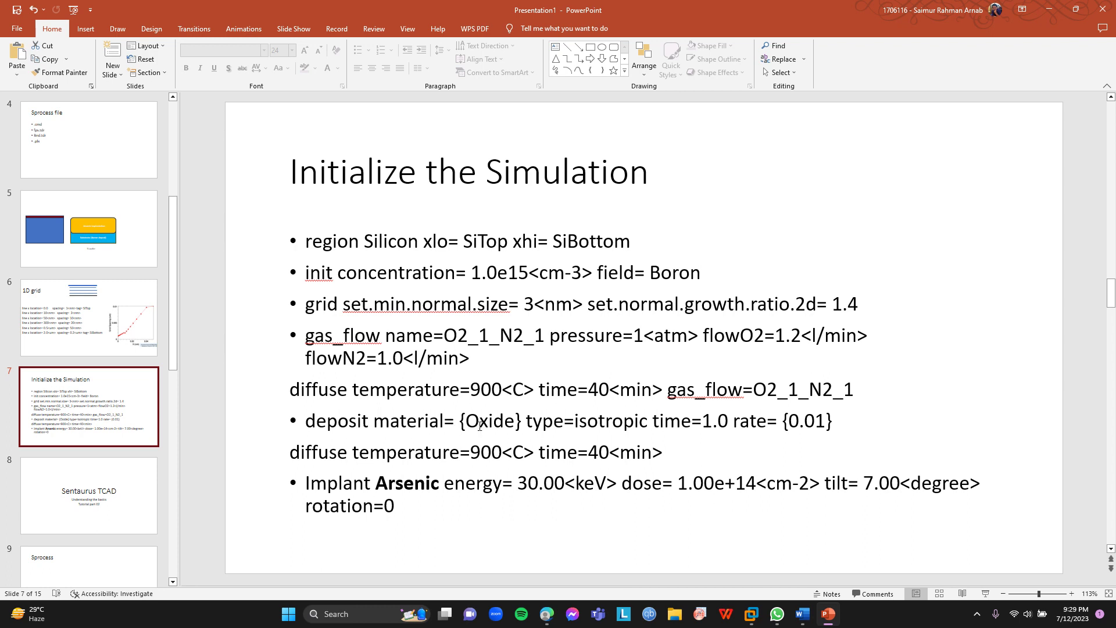
pyautogui.doubleClick(614, 421)
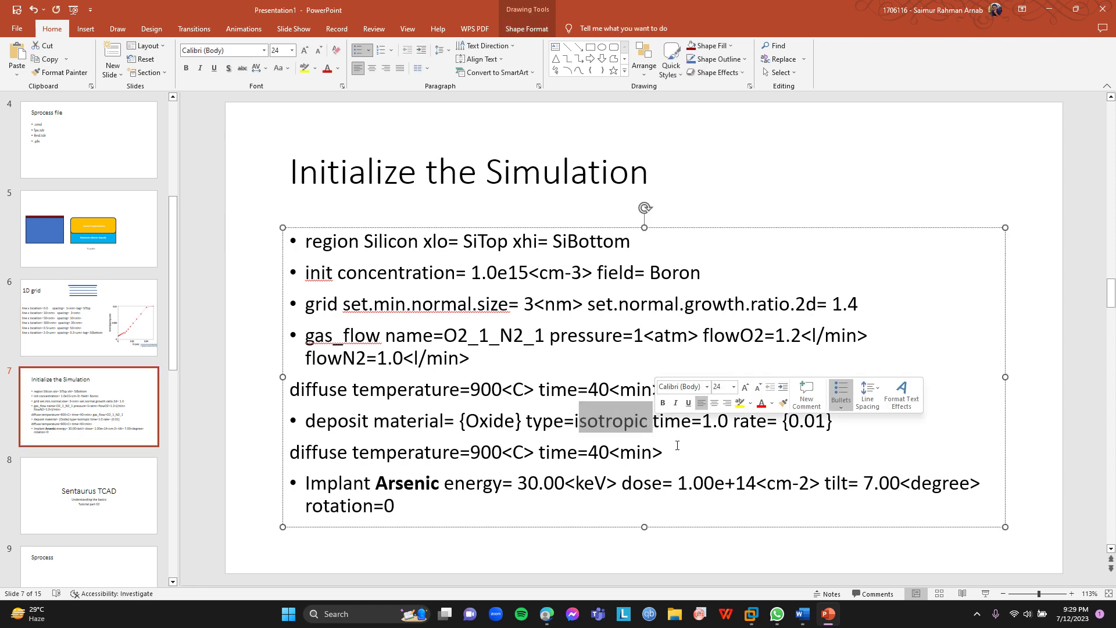
pyautogui.write('gas_flow=O2_1_N2_1')
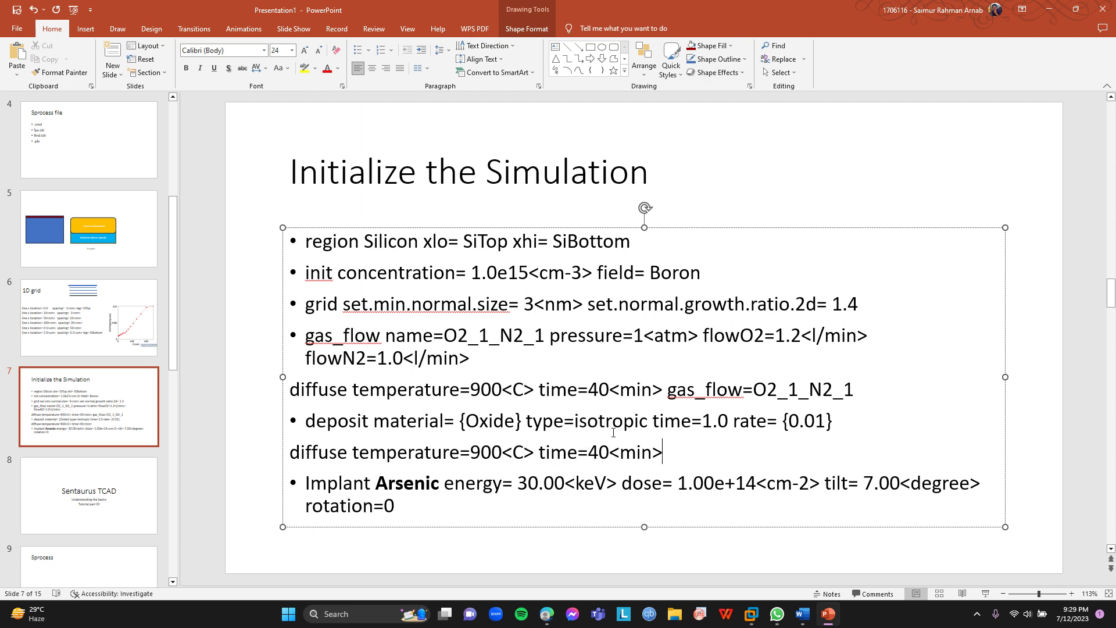
pyautogui.moveTo(614, 422)
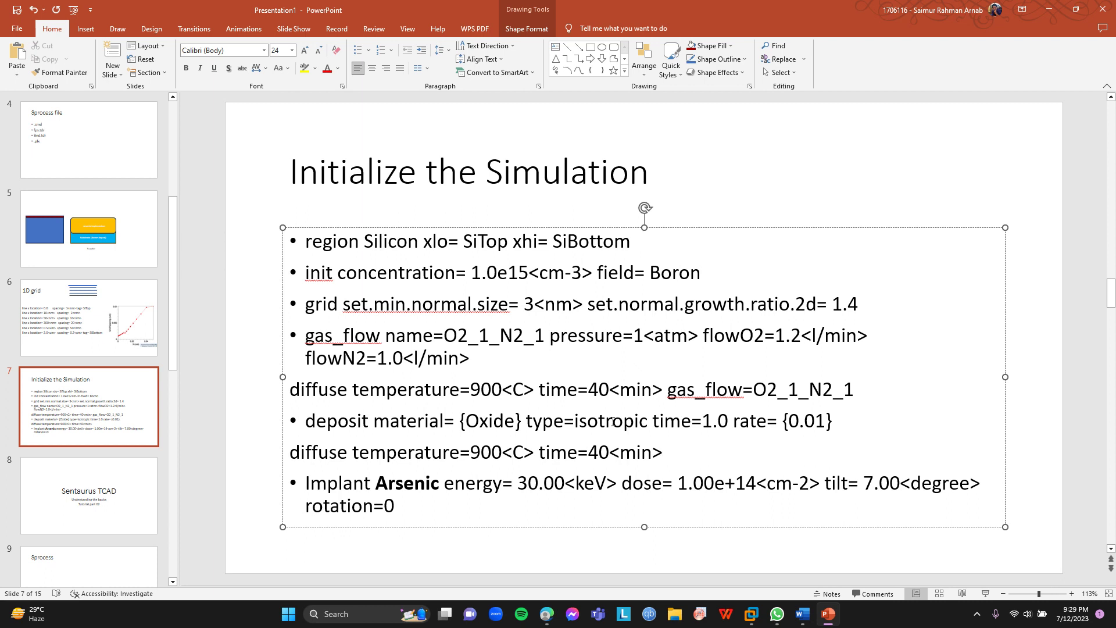
pyautogui.click(661, 453)
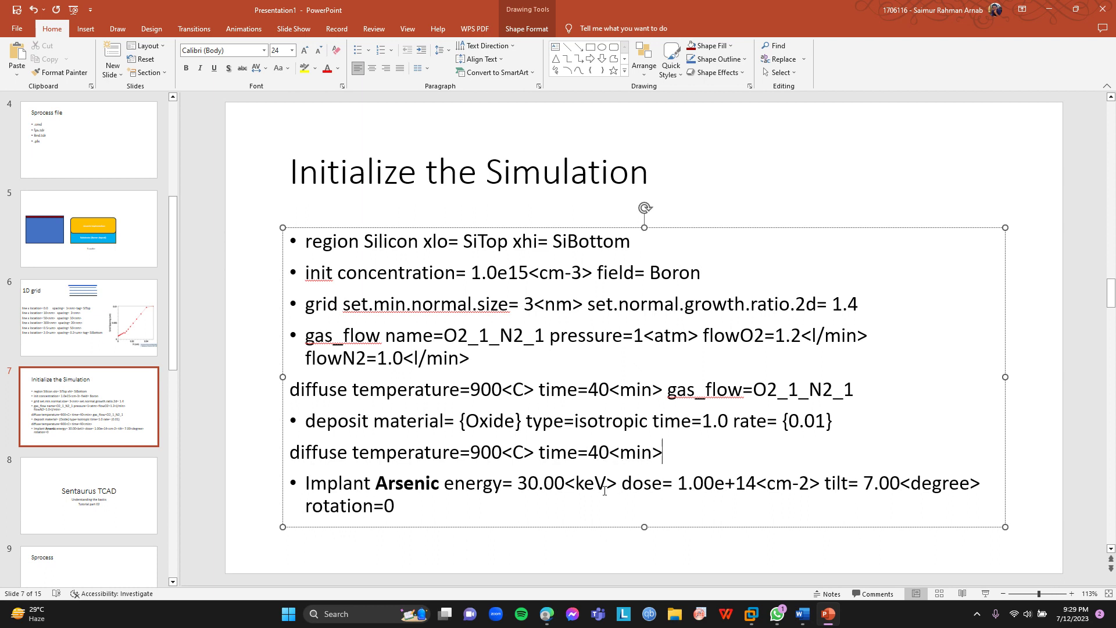
# Step: Alternate between the wafer diagram and simulation slides, then show the 1D grid slide
pyautogui.click(89, 228)
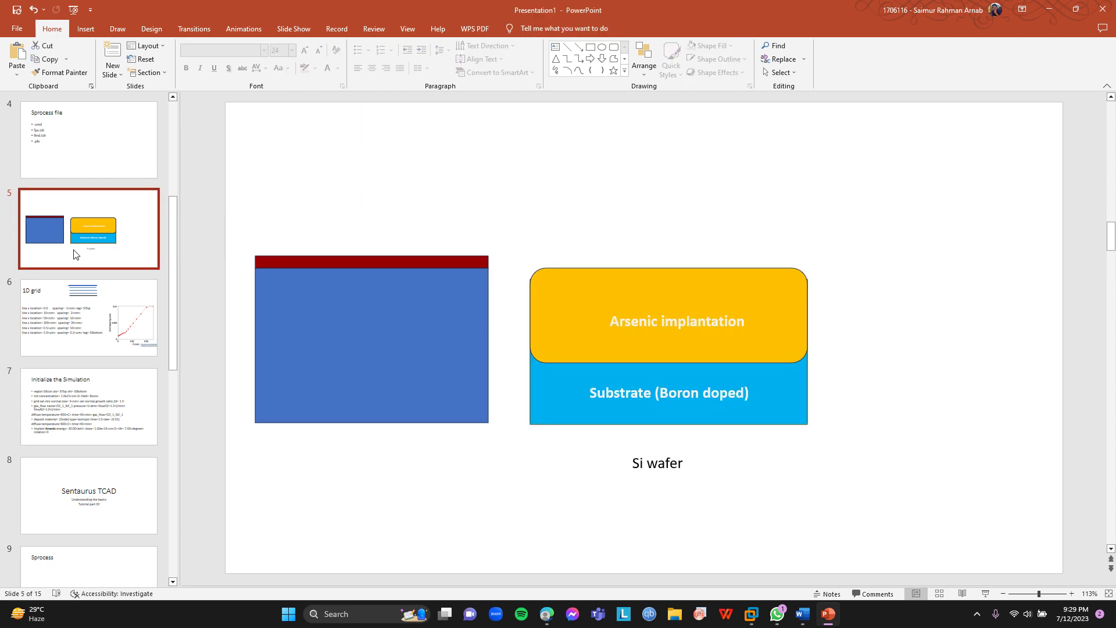
pyautogui.moveTo(675, 276)
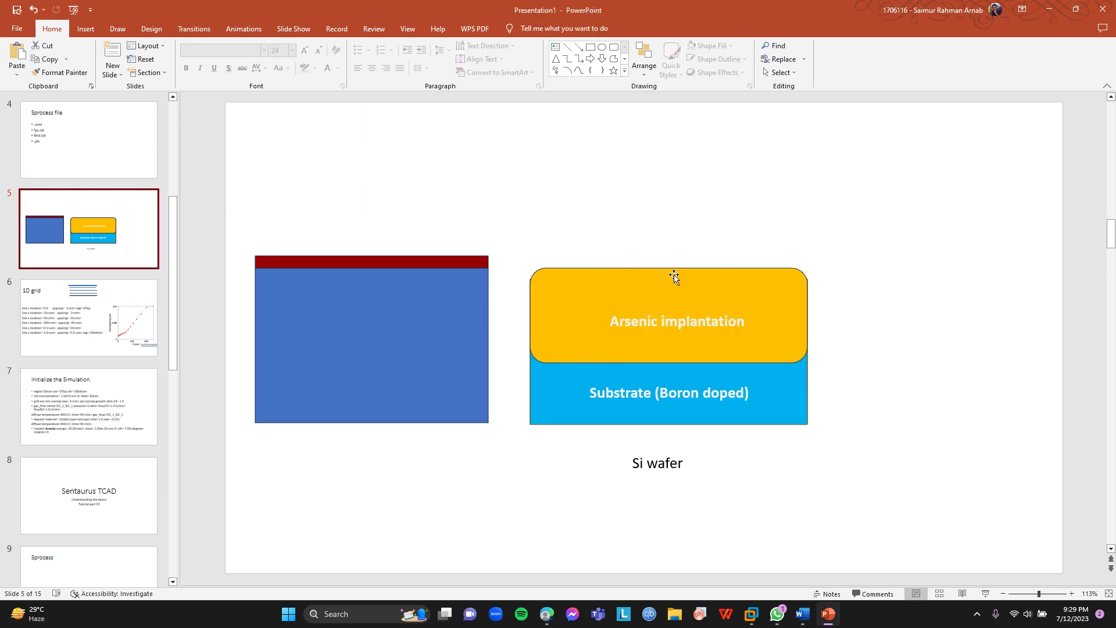
pyautogui.moveTo(679, 293)
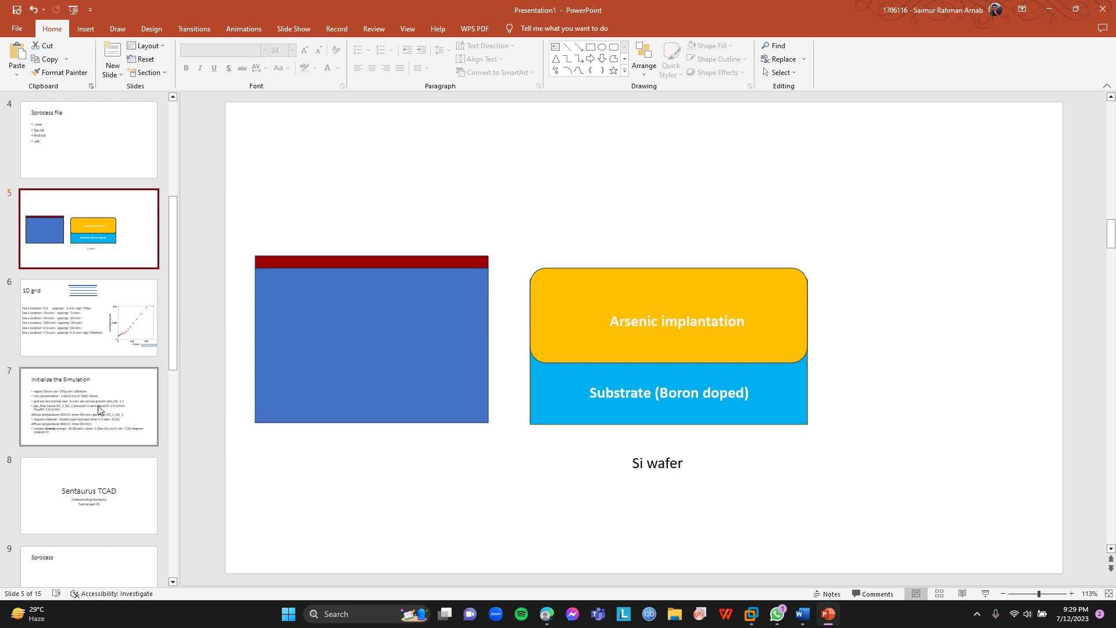
pyautogui.click(88, 407)
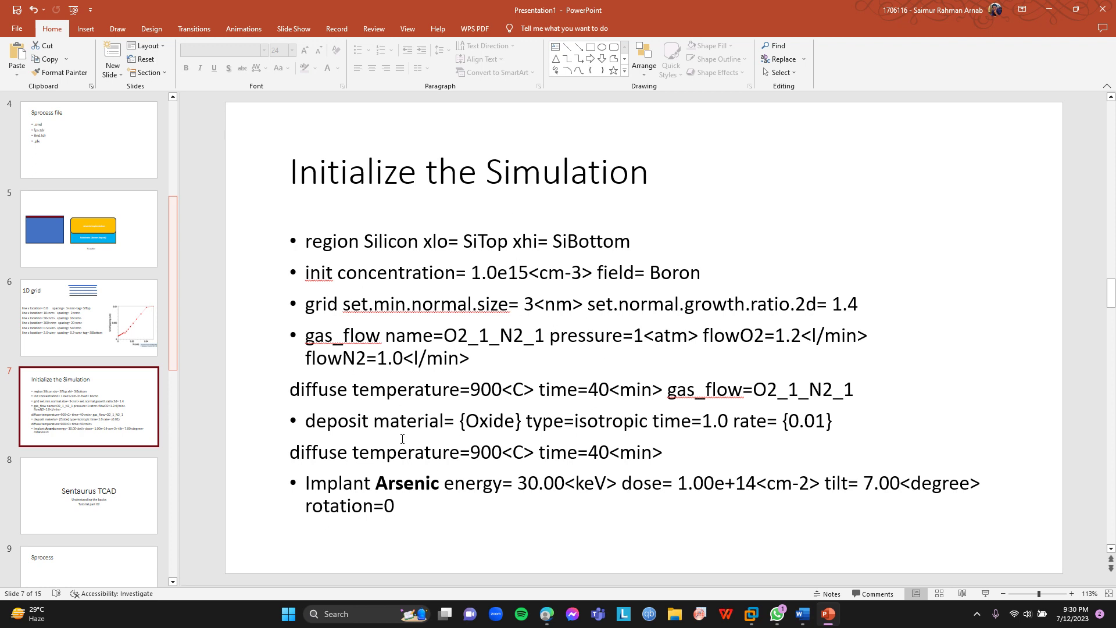
pyautogui.click(88, 228)
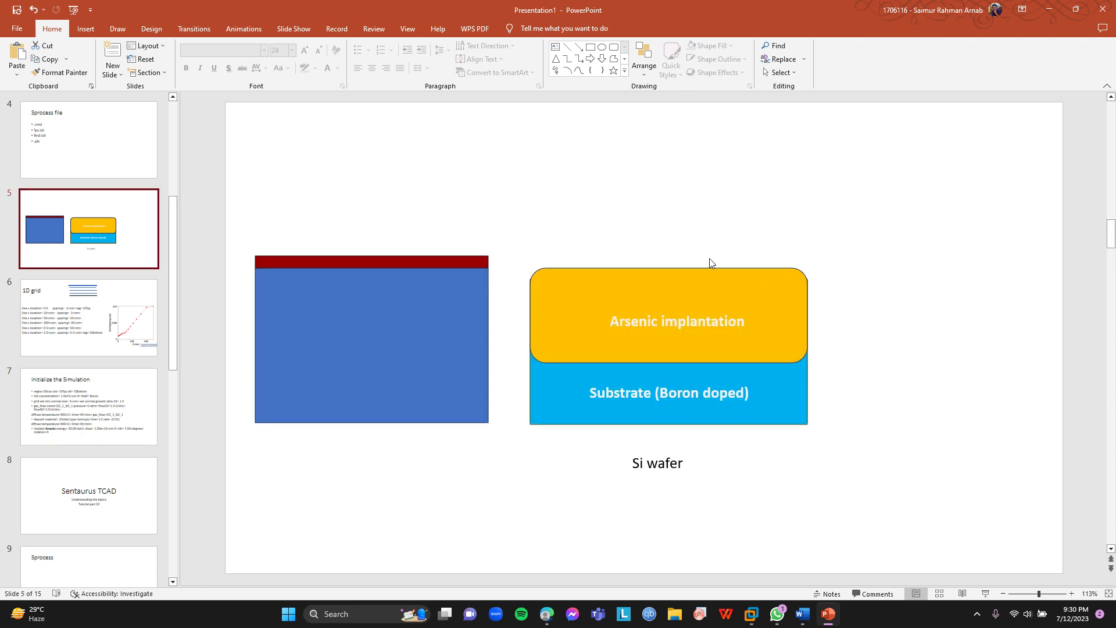
pyautogui.moveTo(716, 367)
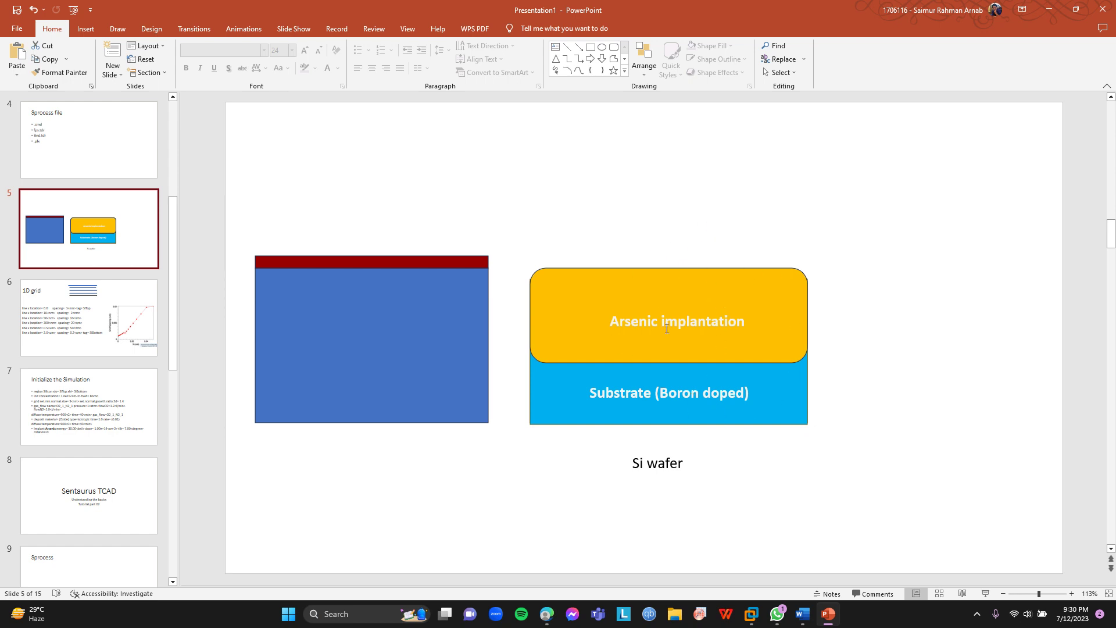
pyautogui.moveTo(2, 293)
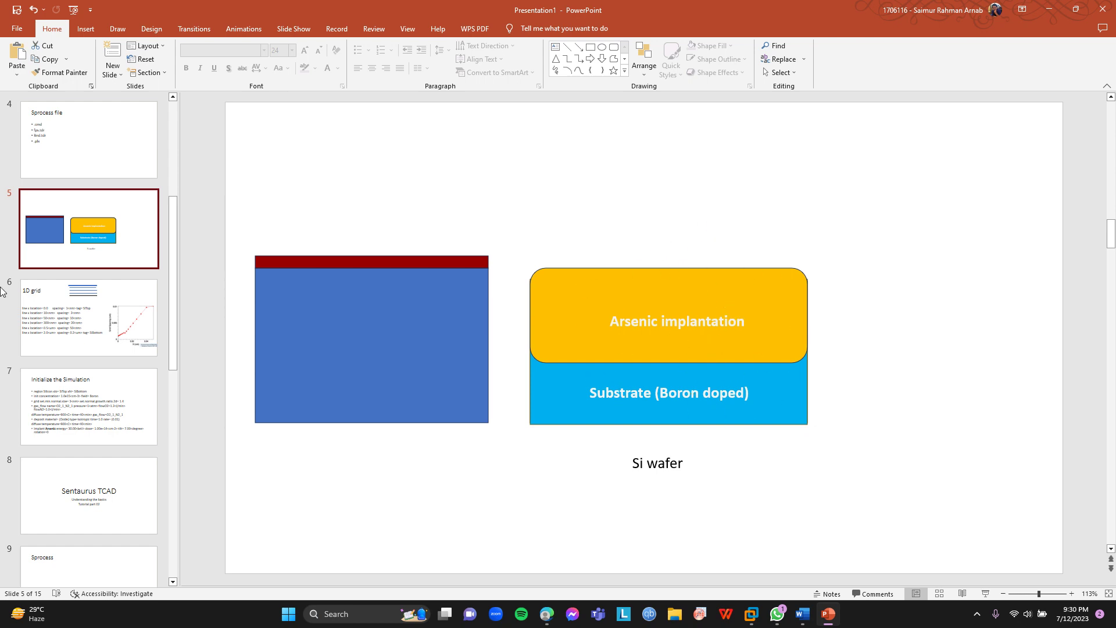
pyautogui.click(88, 317)
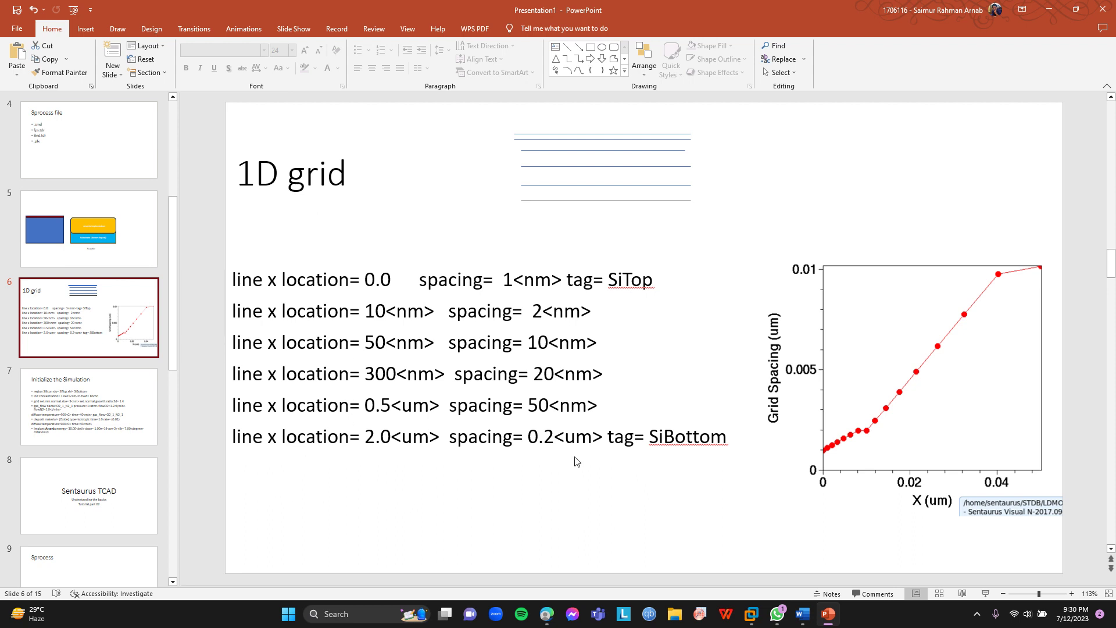
pyautogui.moveTo(681, 518)
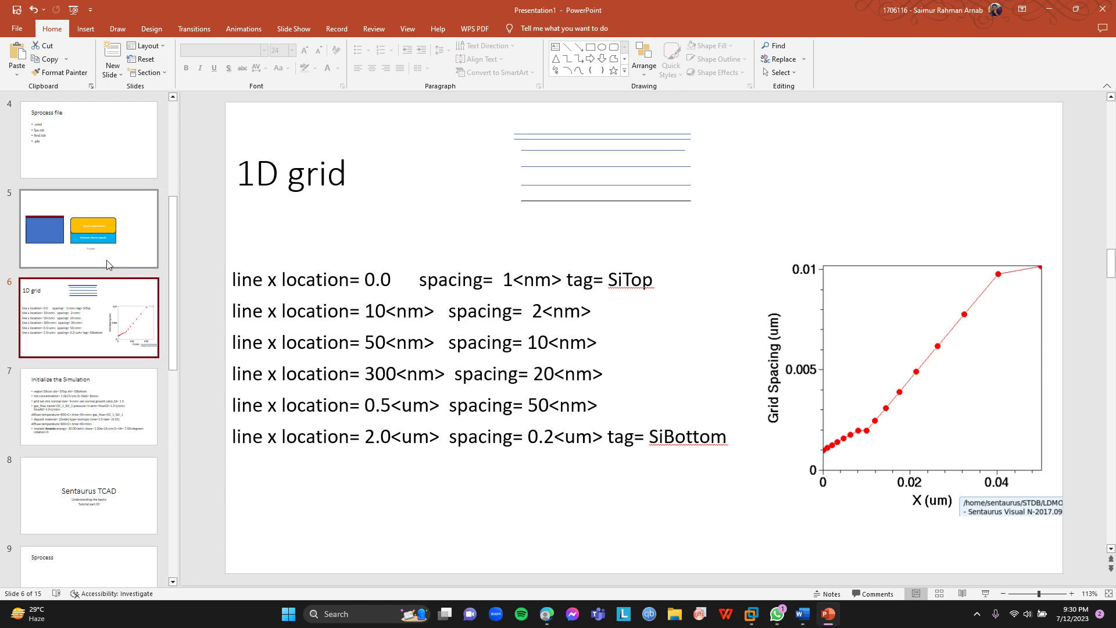
# Step: Show slide 5, the wafer diagram with the narrowed arsenic implantation shape
pyautogui.click(88, 228)
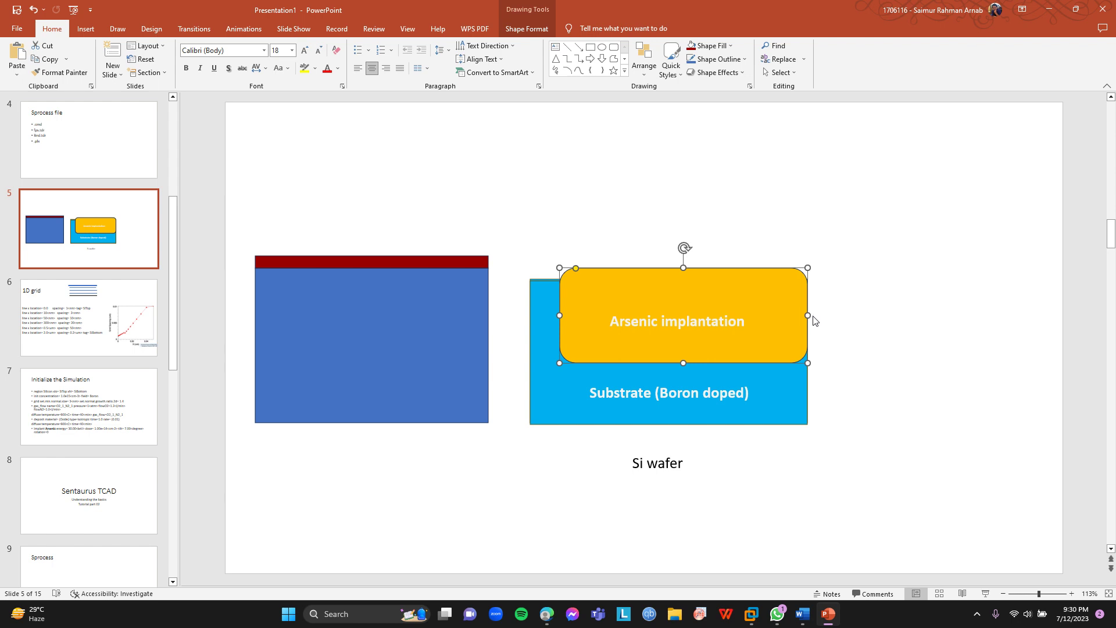
# Step: Narrow the orange Arsenic implantation shape and move it down inside the blue substrate box
pyautogui.moveTo(682, 321); pyautogui.dragTo(691, 292)
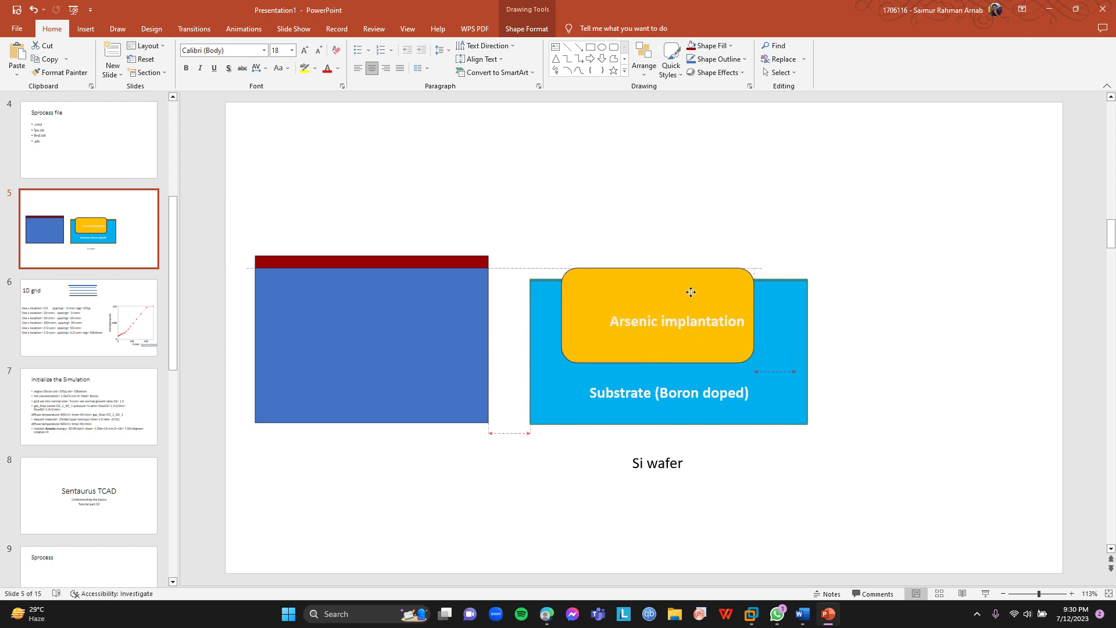
pyautogui.moveTo(691, 292); pyautogui.dragTo(691, 302)
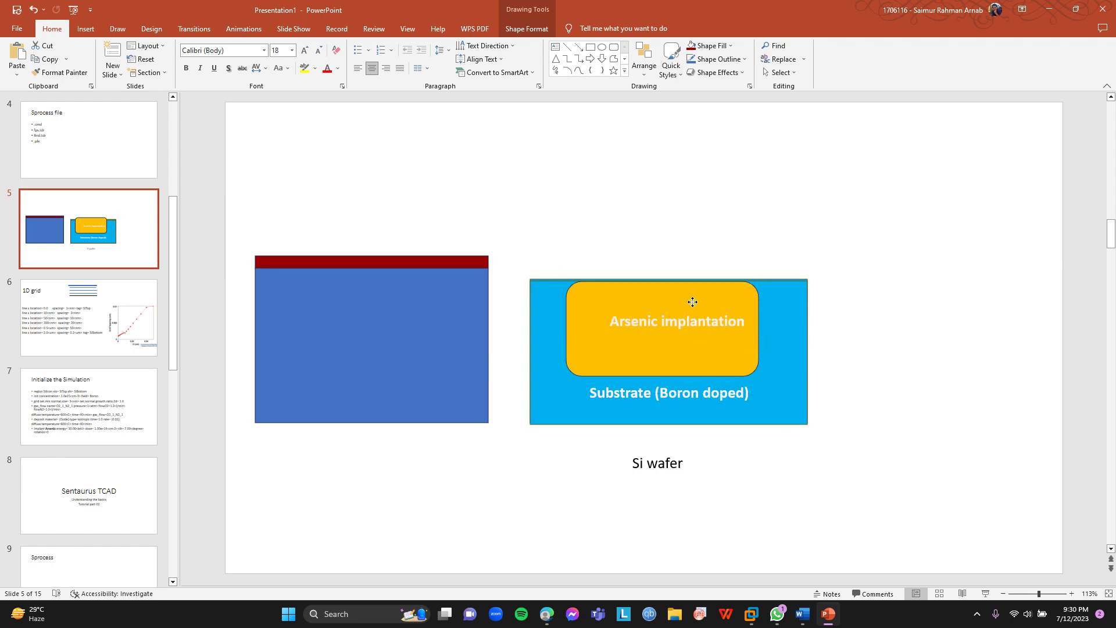
pyautogui.click(693, 302)
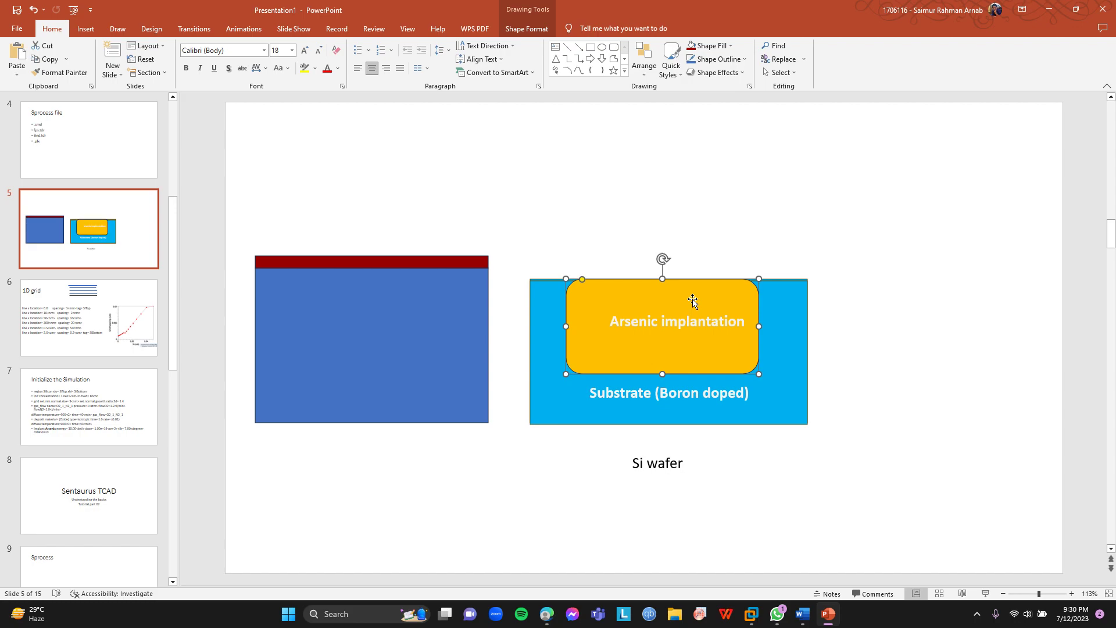